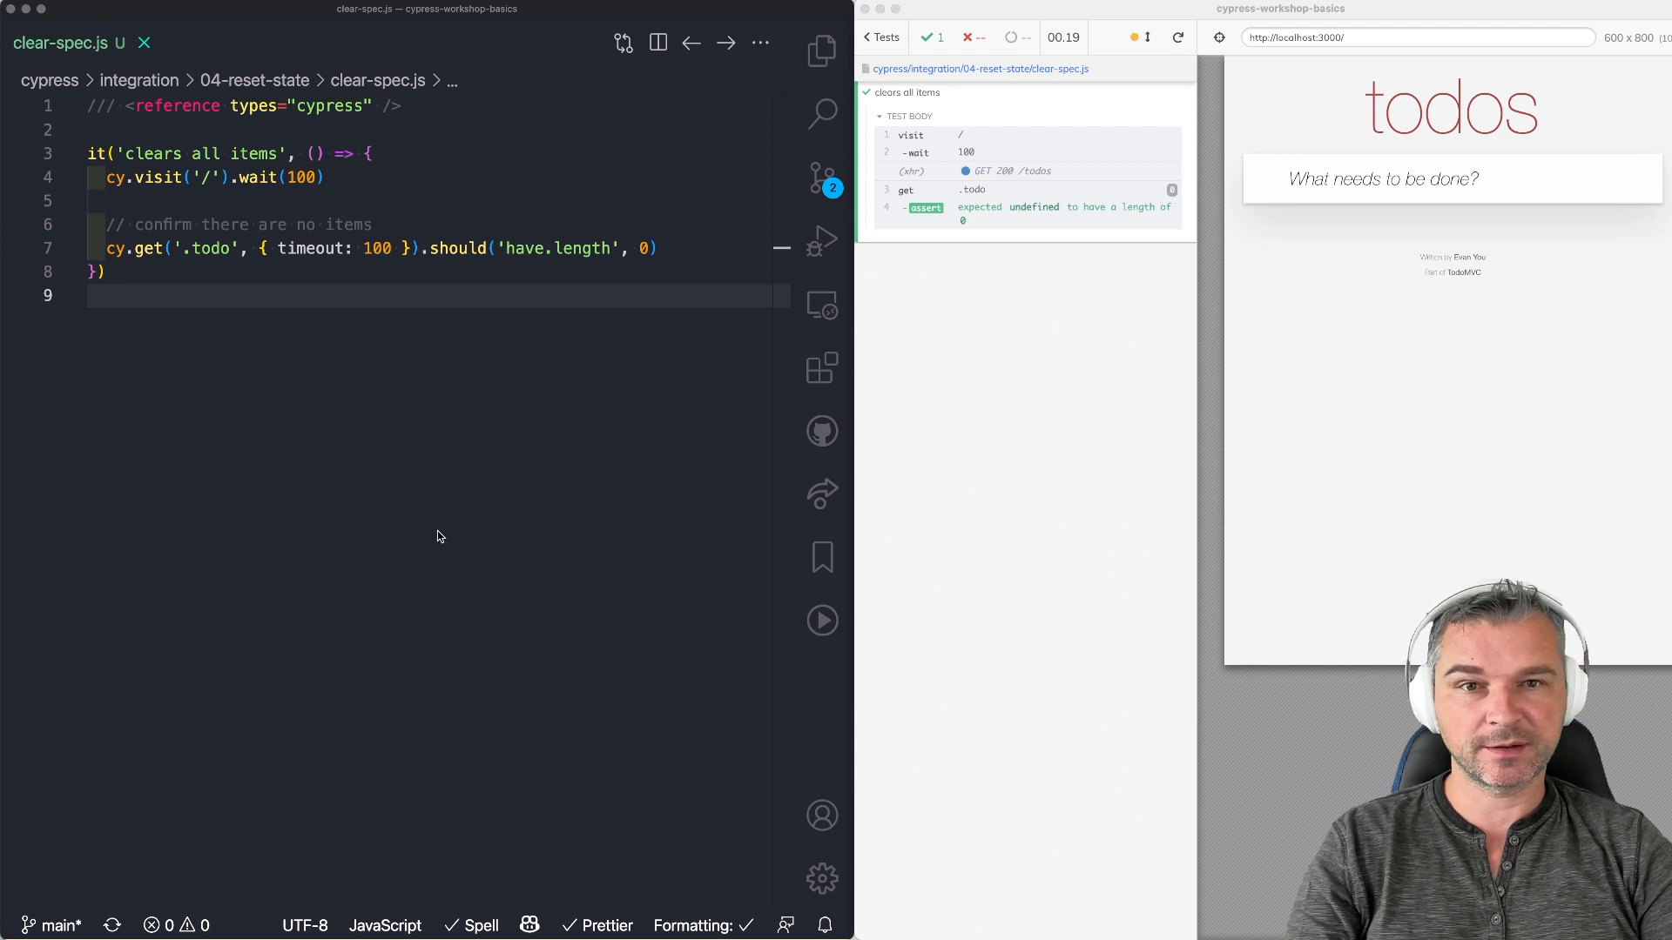
pyautogui.moveTo(1325, 437)
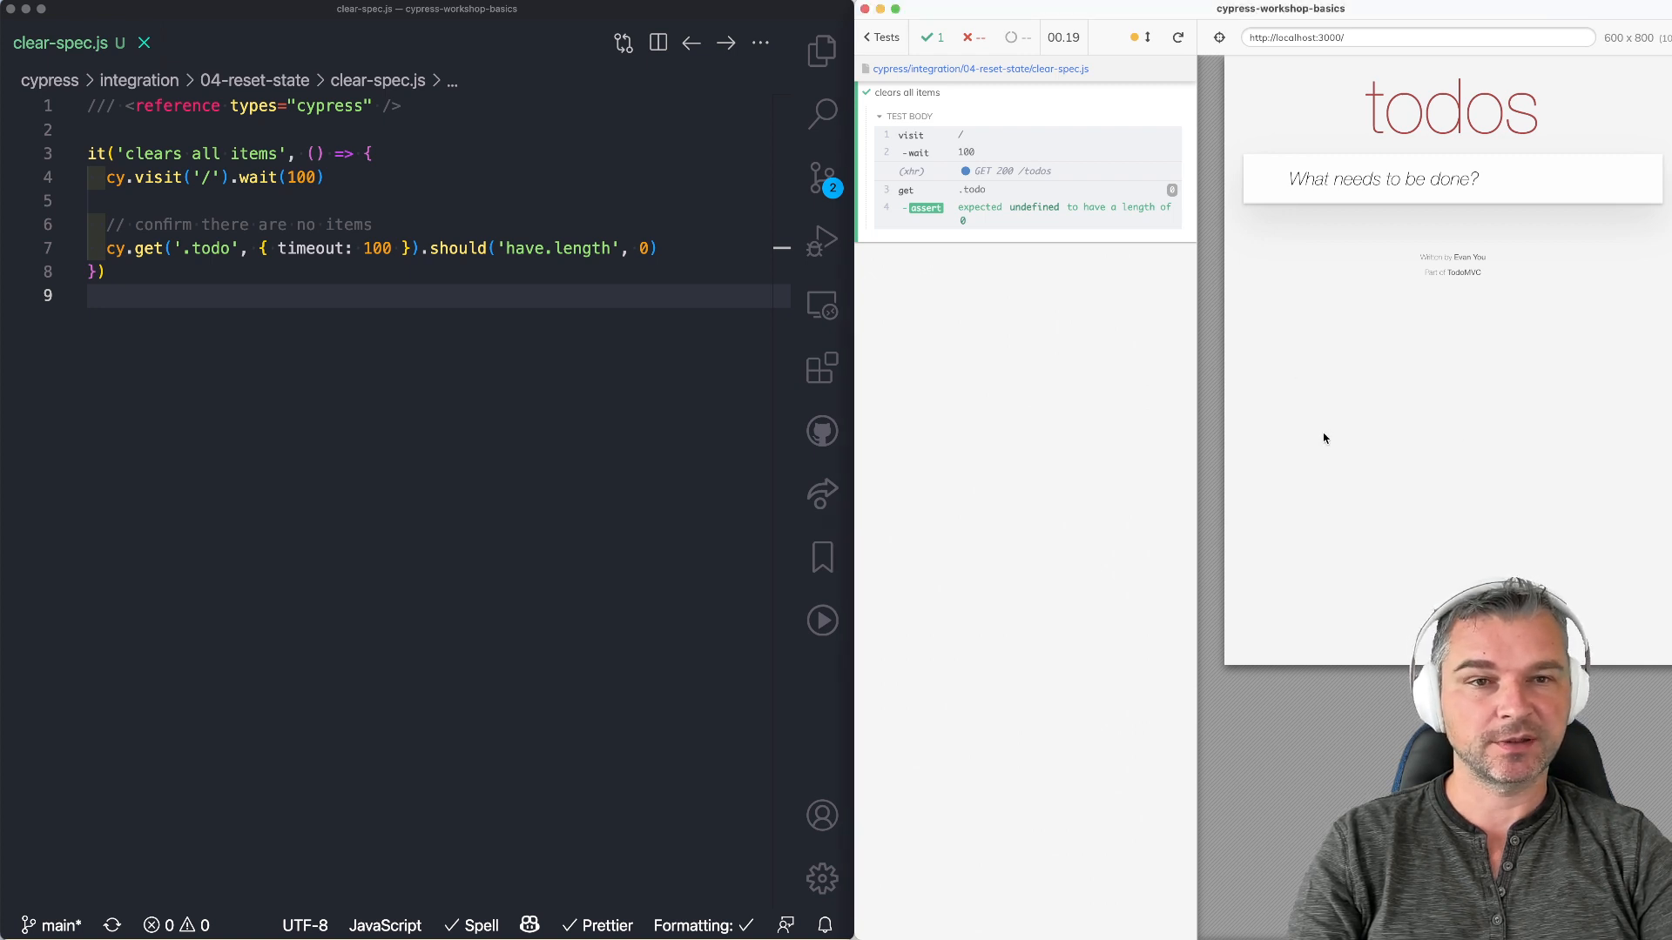
pyautogui.moveTo(611, 405)
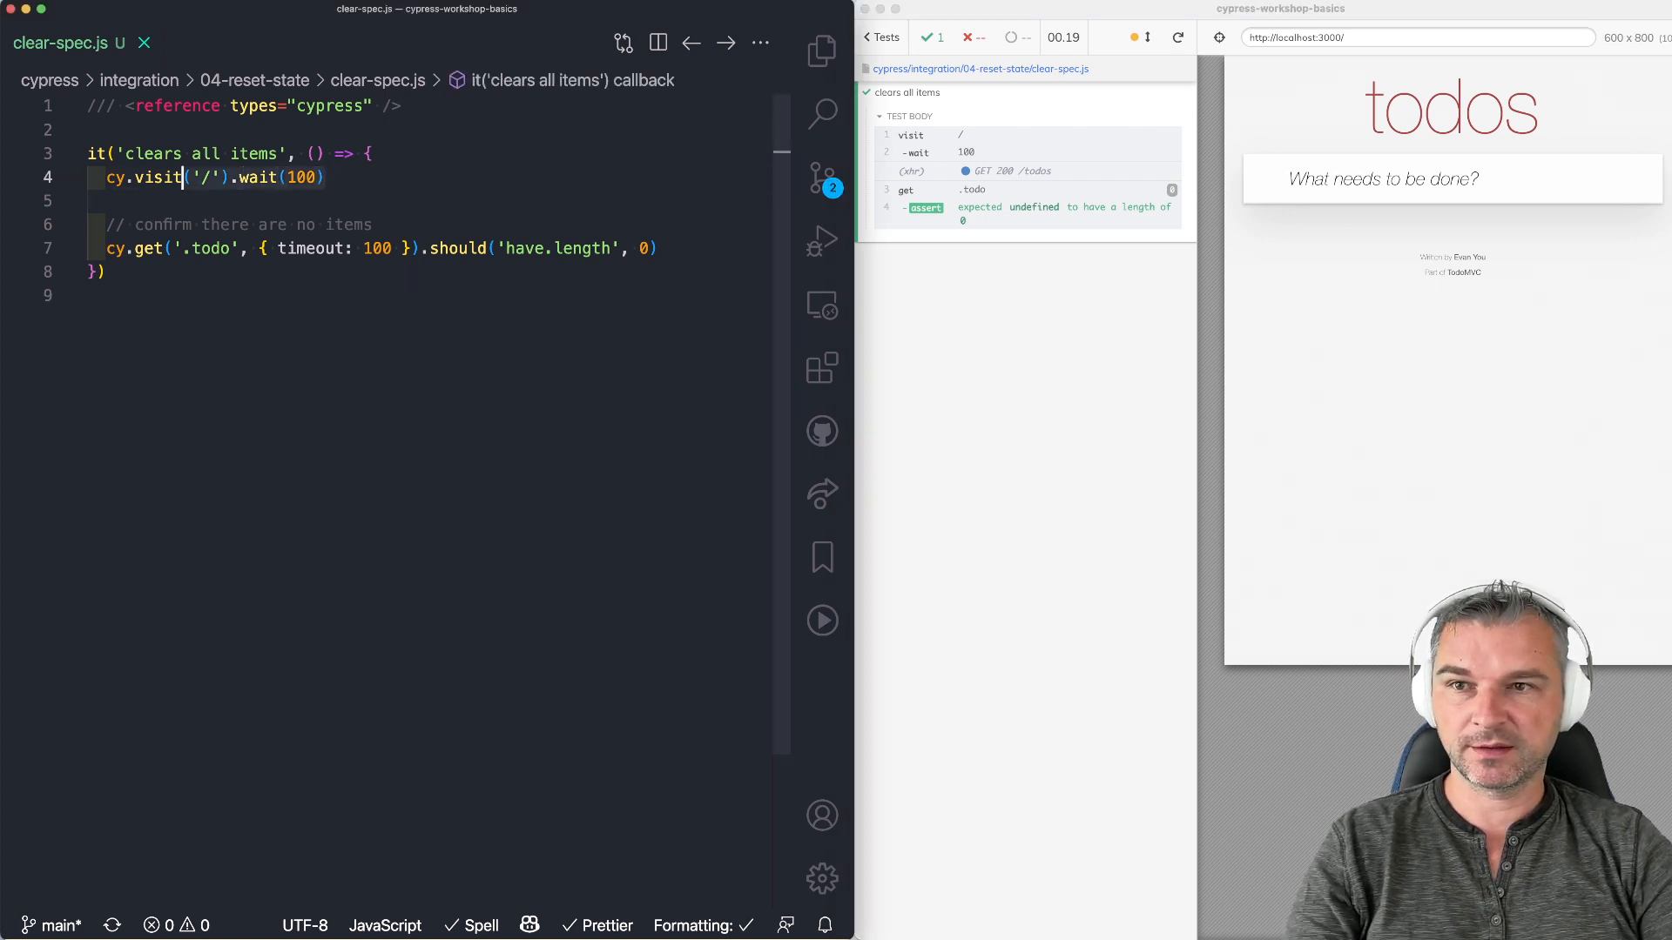
# Step: Rerun the clears-all-items spec with one todo present to see the zero-length AssertionError
pyautogui.click(95, 200)
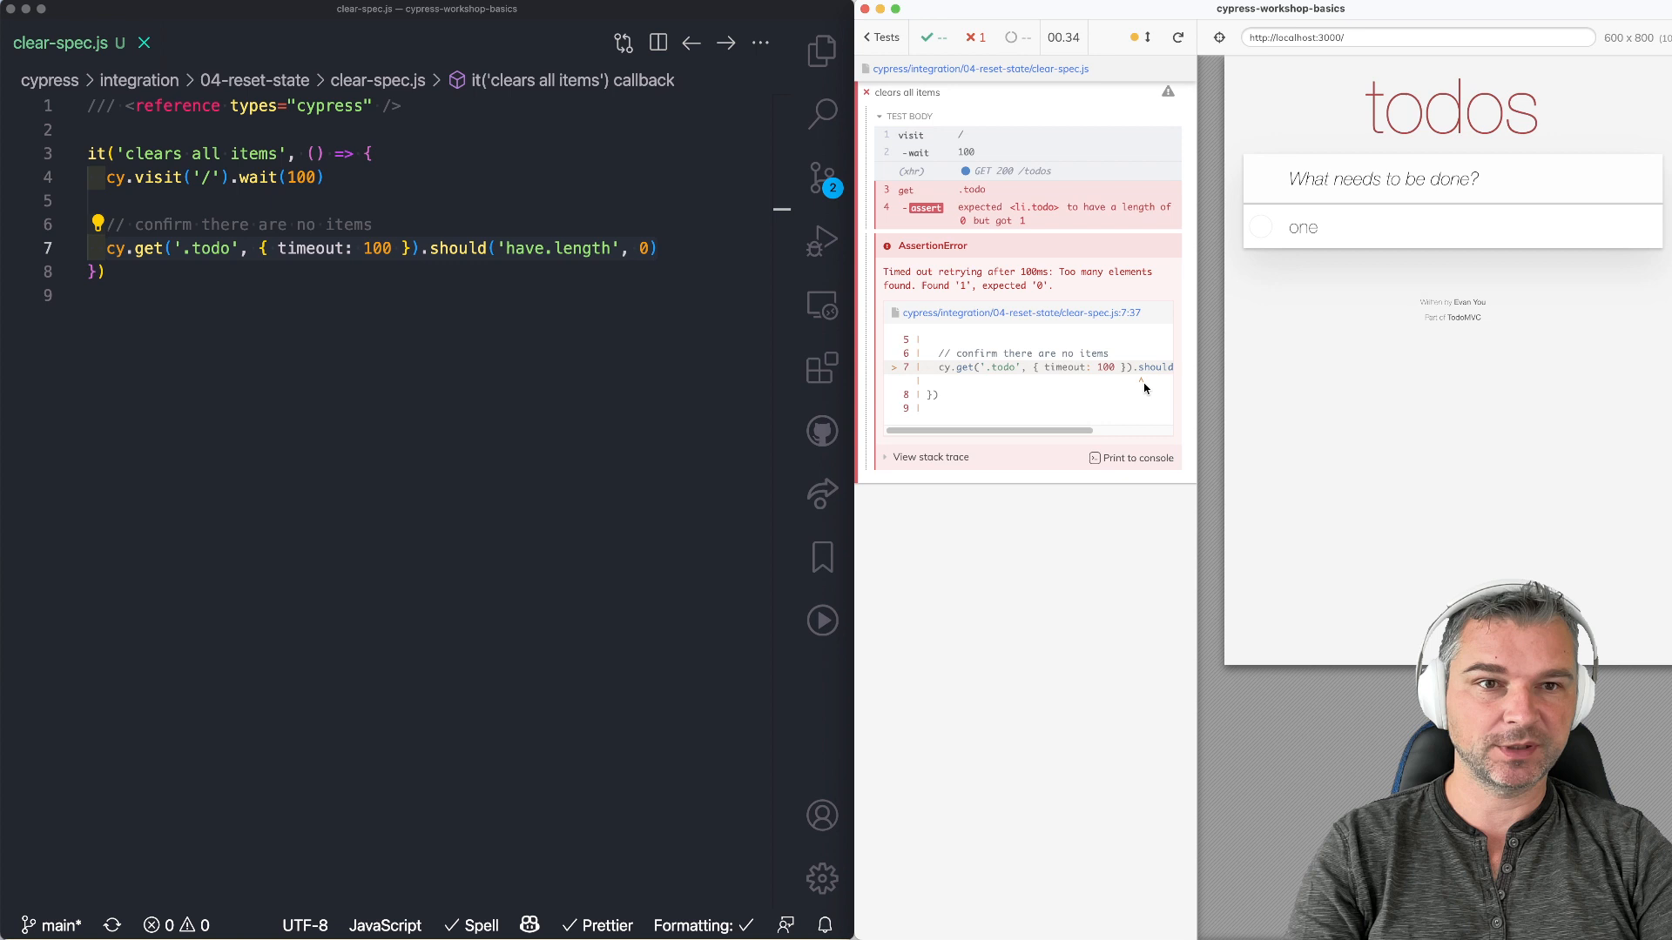
pyautogui.moveTo(1359, 431)
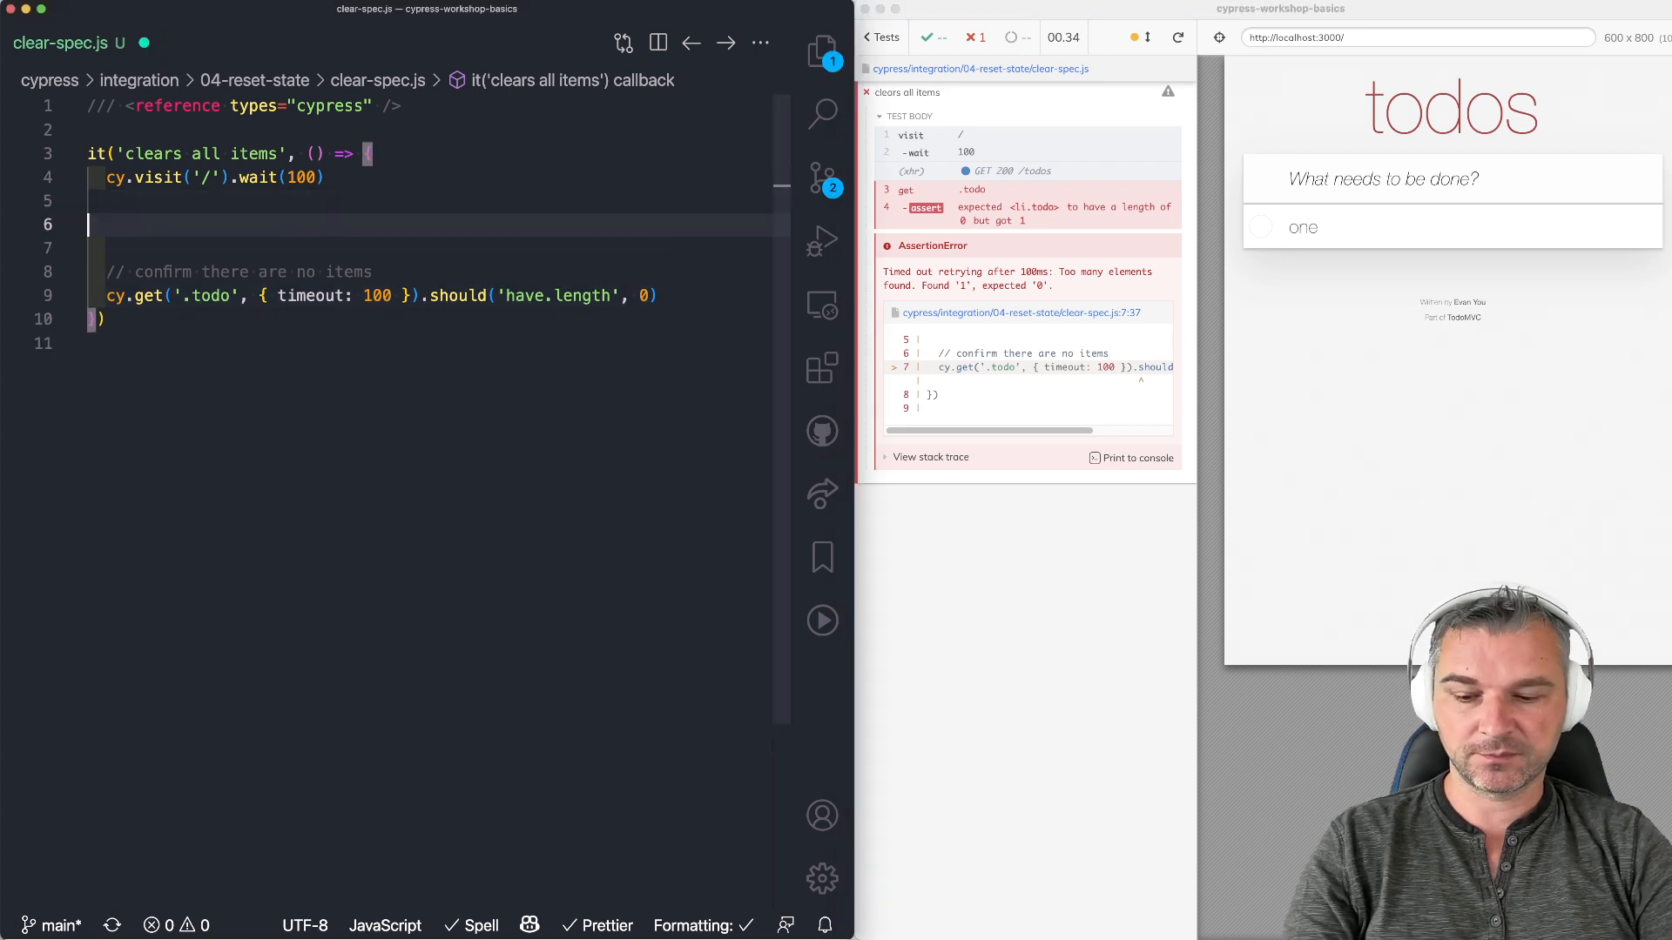
# Step: Add an 'item 1' todo, then force-click .destroy inside .todo before the no-items check
pyautogui.write("cy.get('[data-cy=add-item]').type('item 1').type('{enter}')")
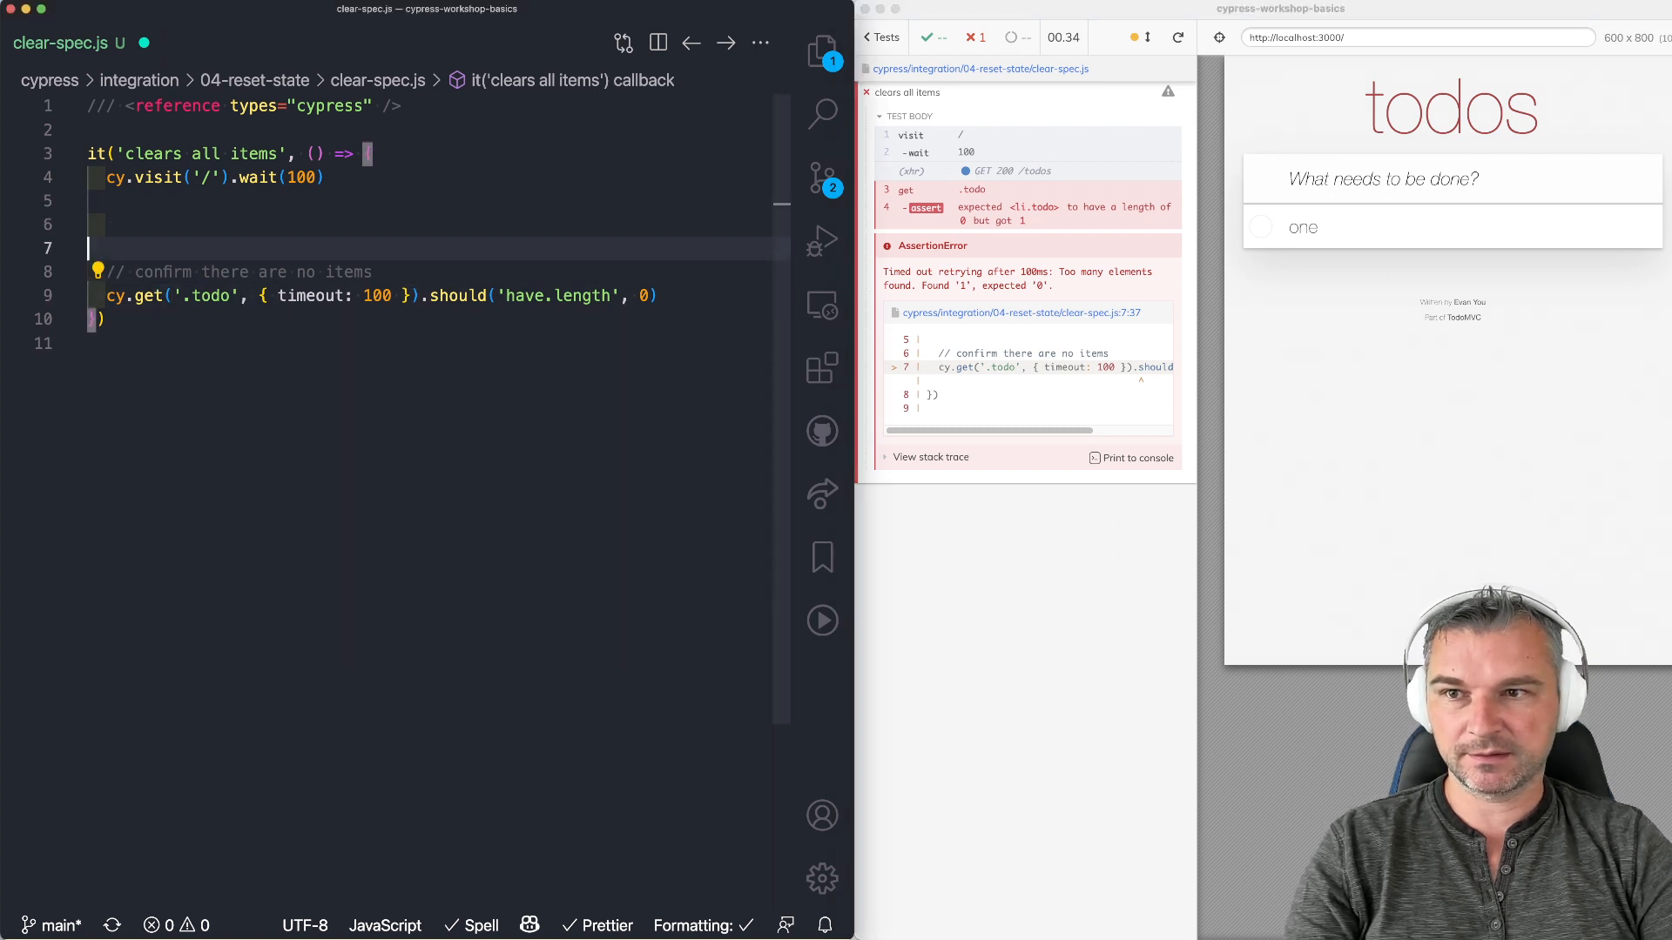
pyautogui.write("cy.get('.todo'")
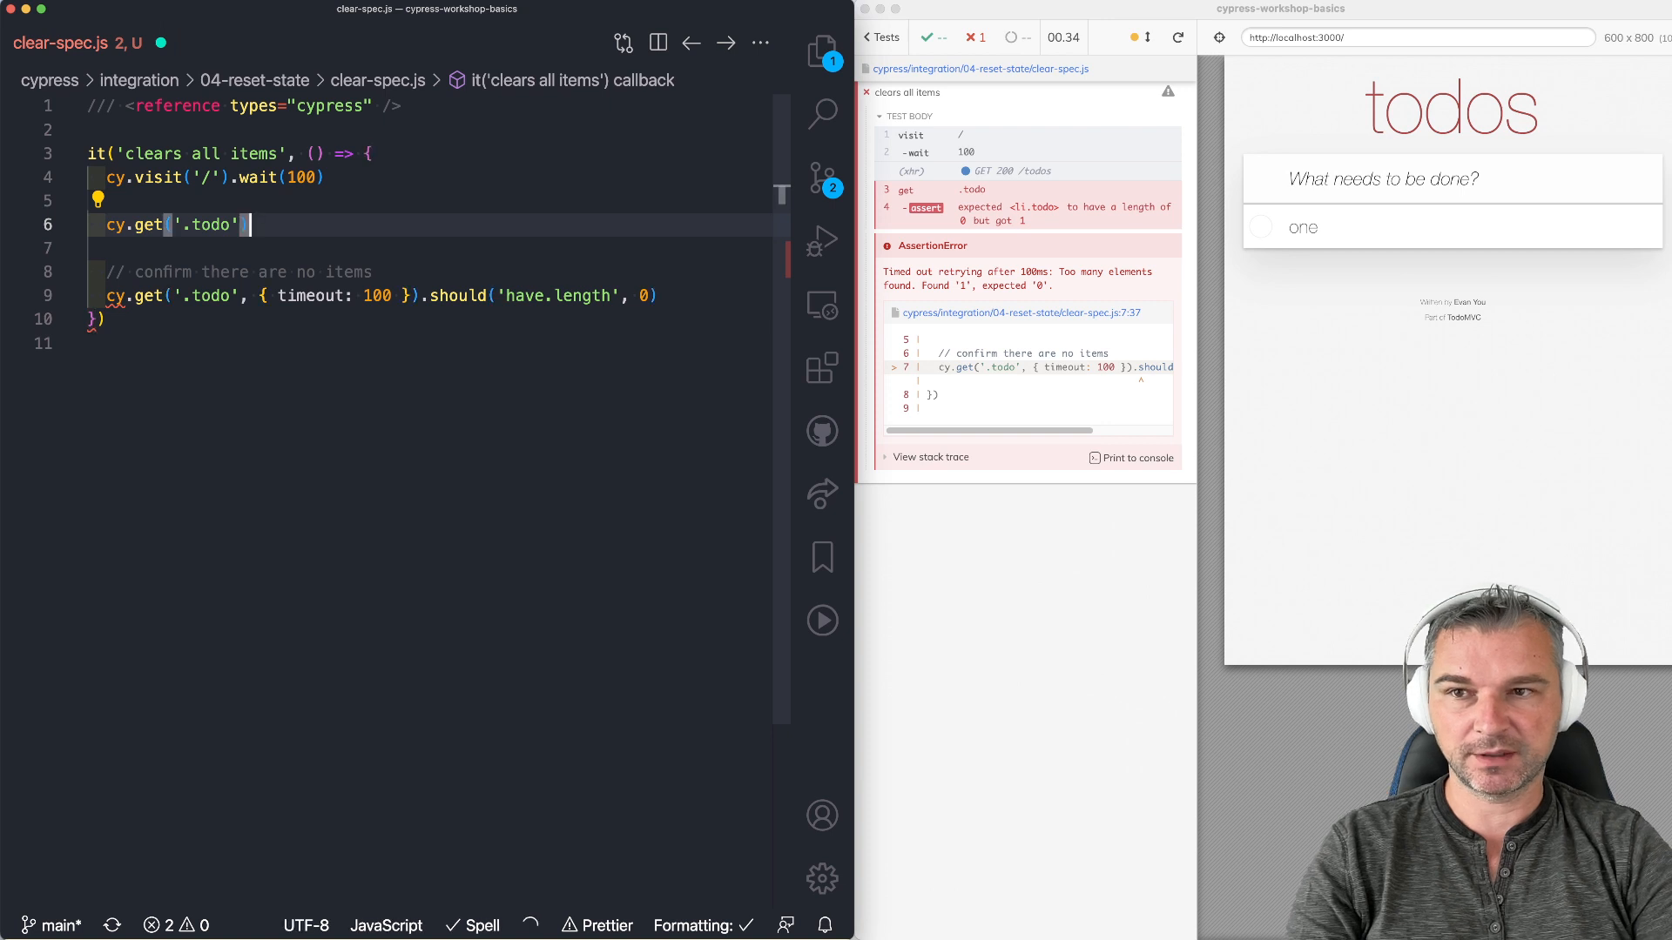
pyautogui.write('.click(')
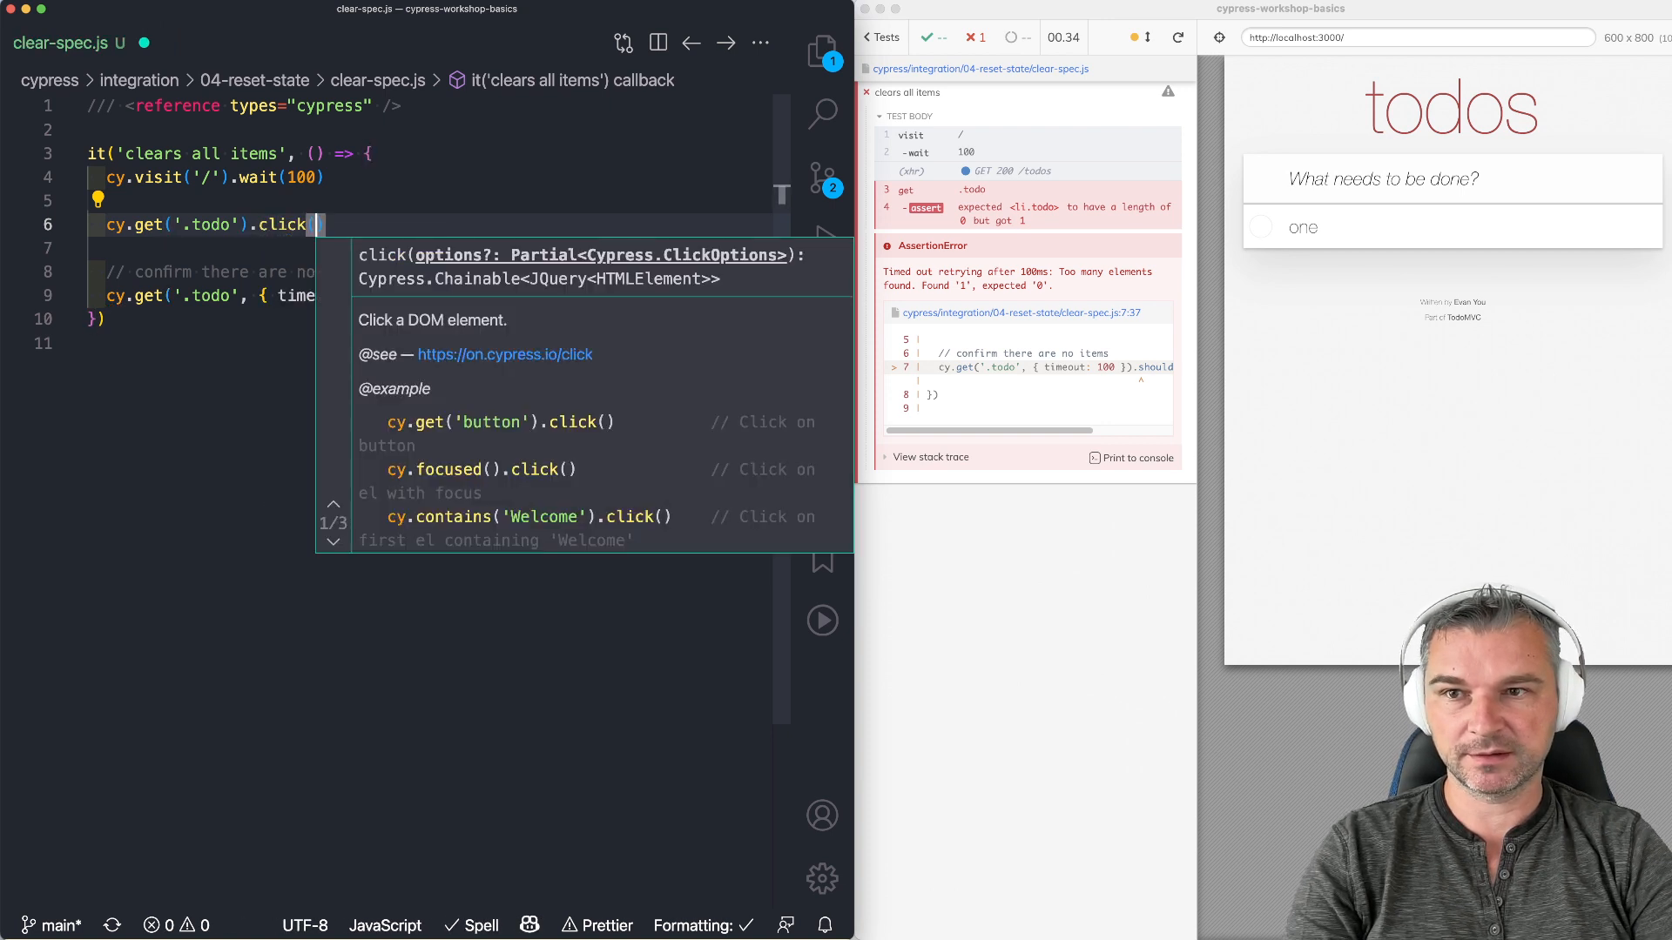
pyautogui.write("find('.destroy').")
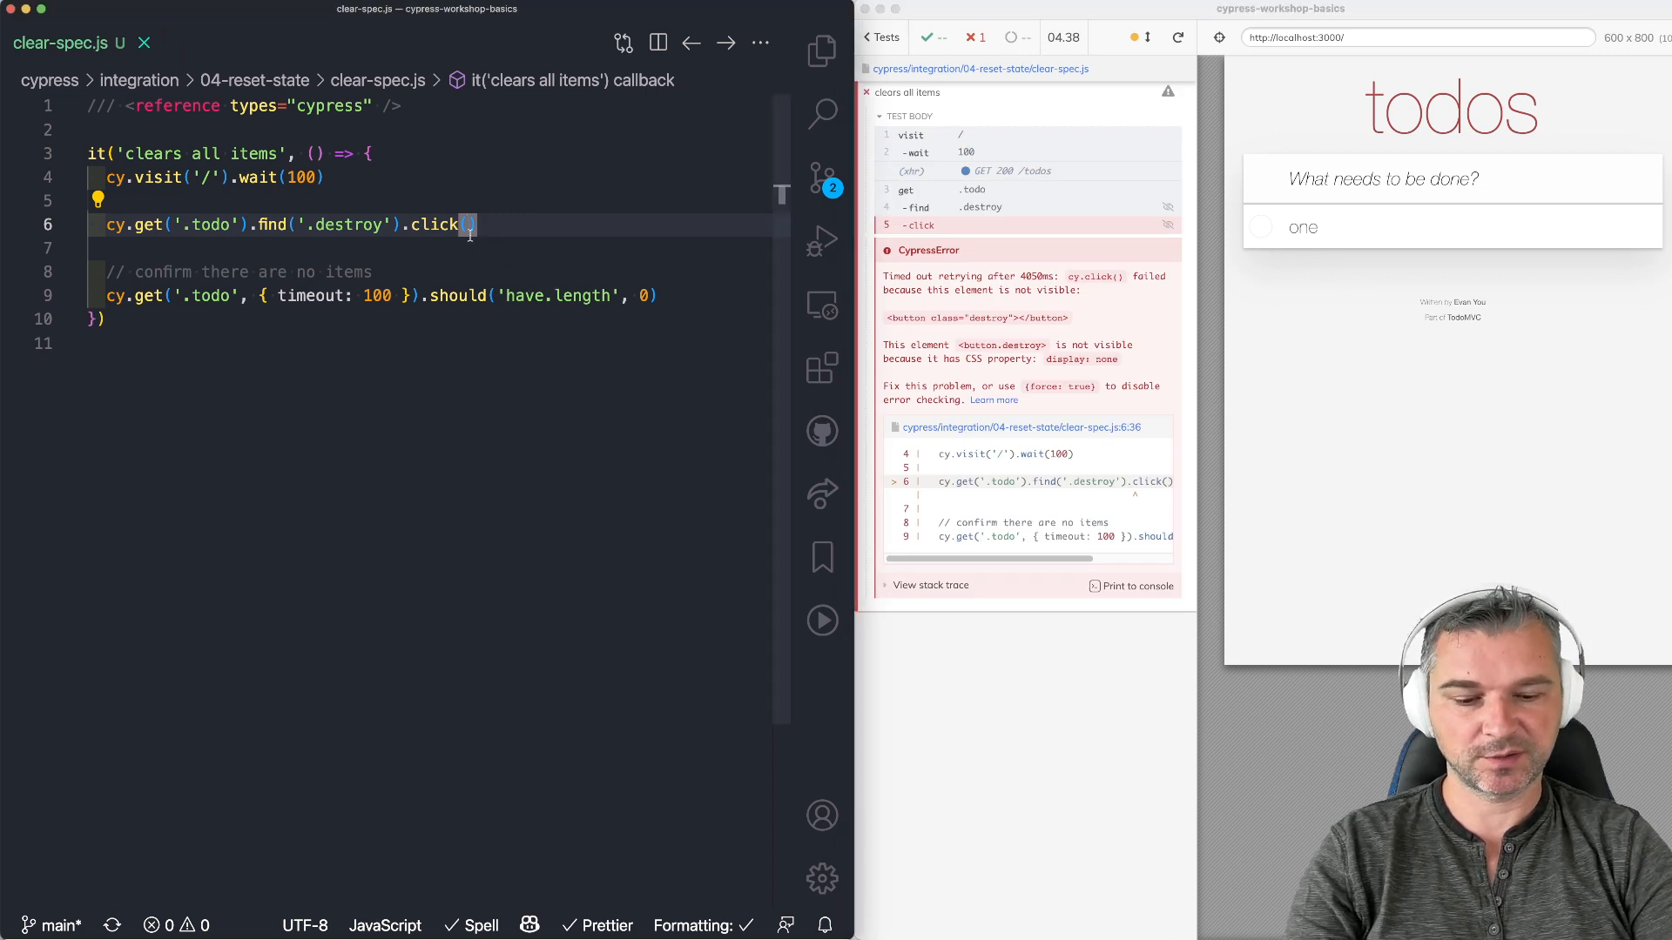
pyautogui.write('{ force: gtrue')
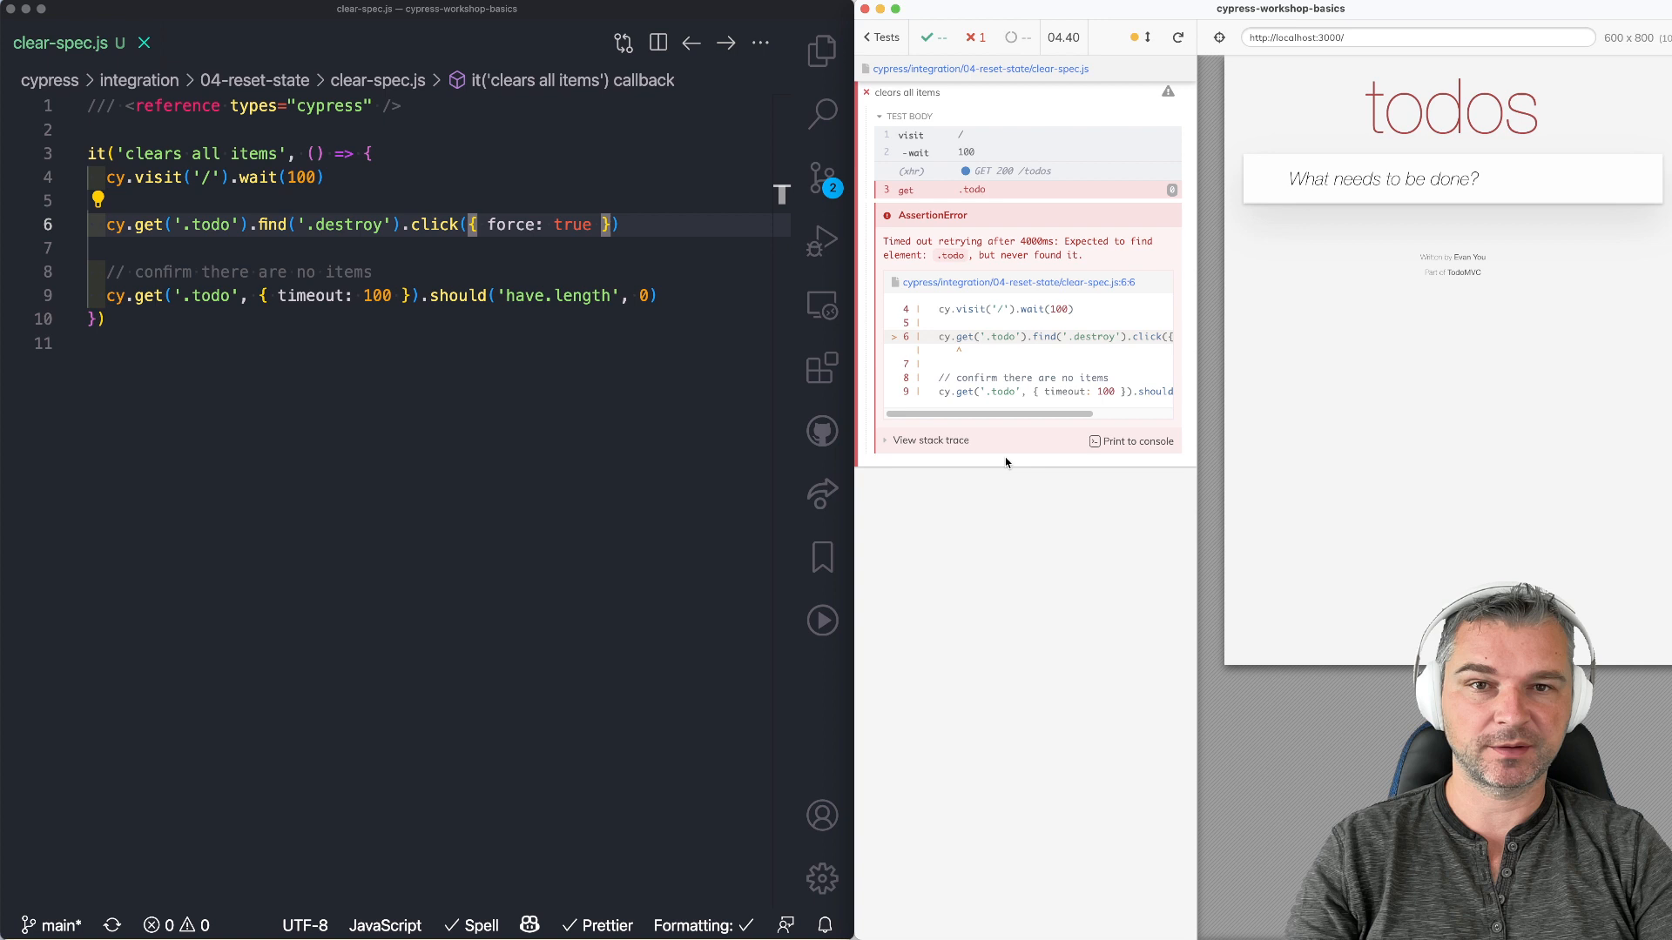
pyautogui.moveTo(987, 352)
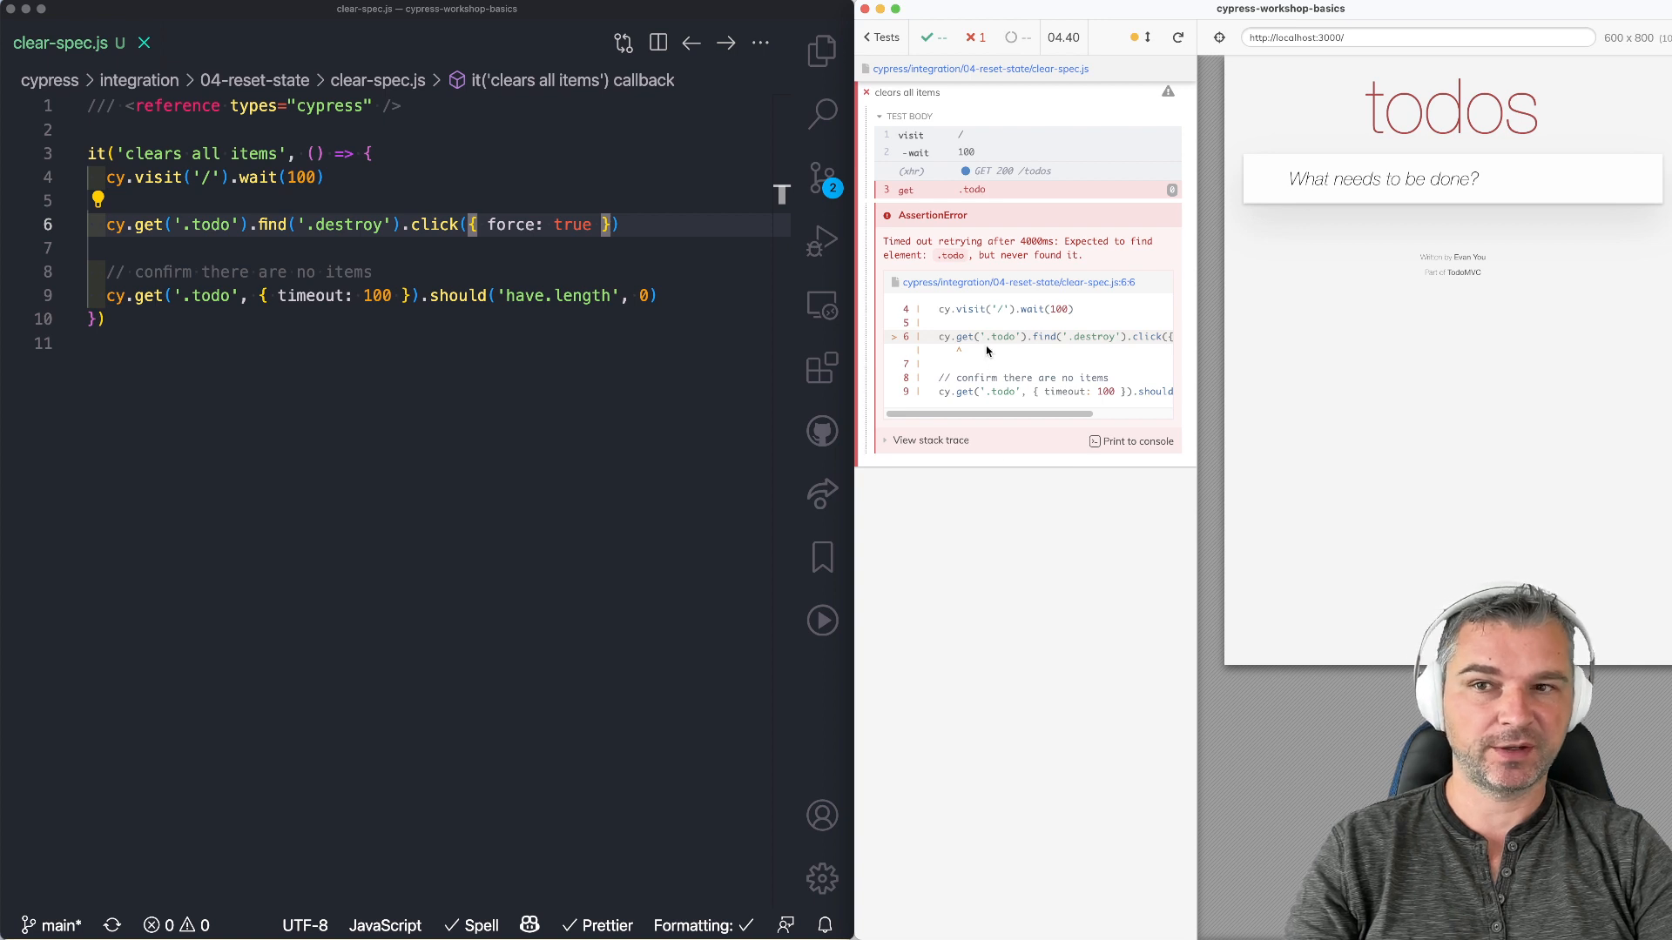
pyautogui.moveTo(556, 363)
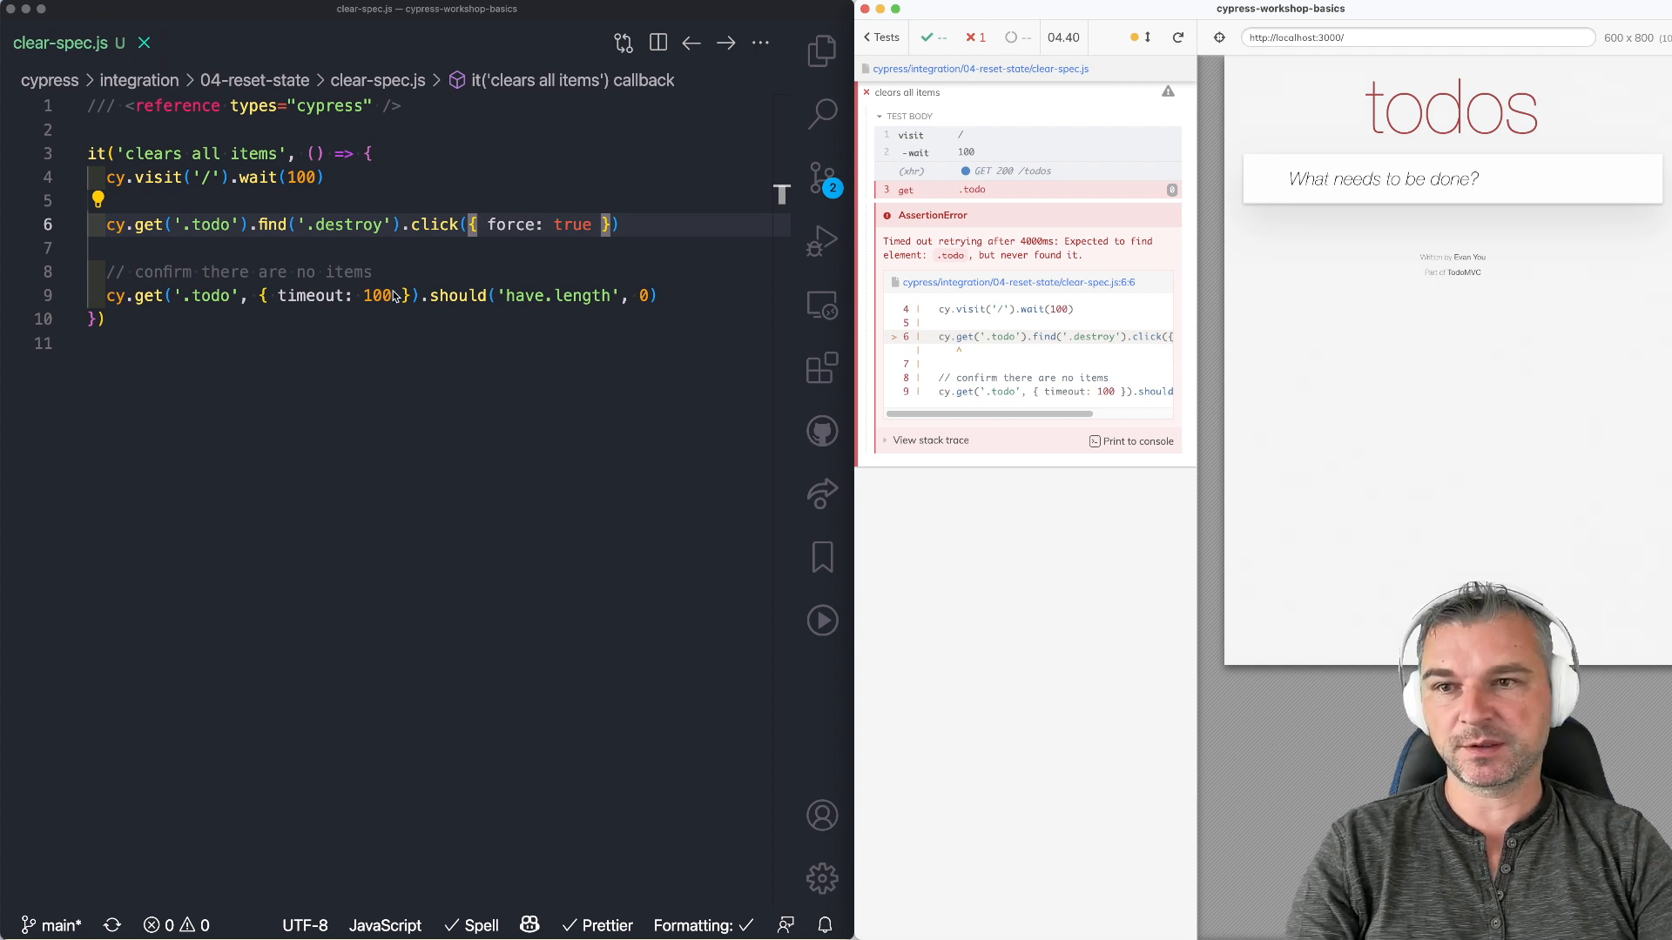
# Step: Move the destroy click into a then callback that logs 'nothing to delete' and returns when empty
pyautogui.press('Enter')
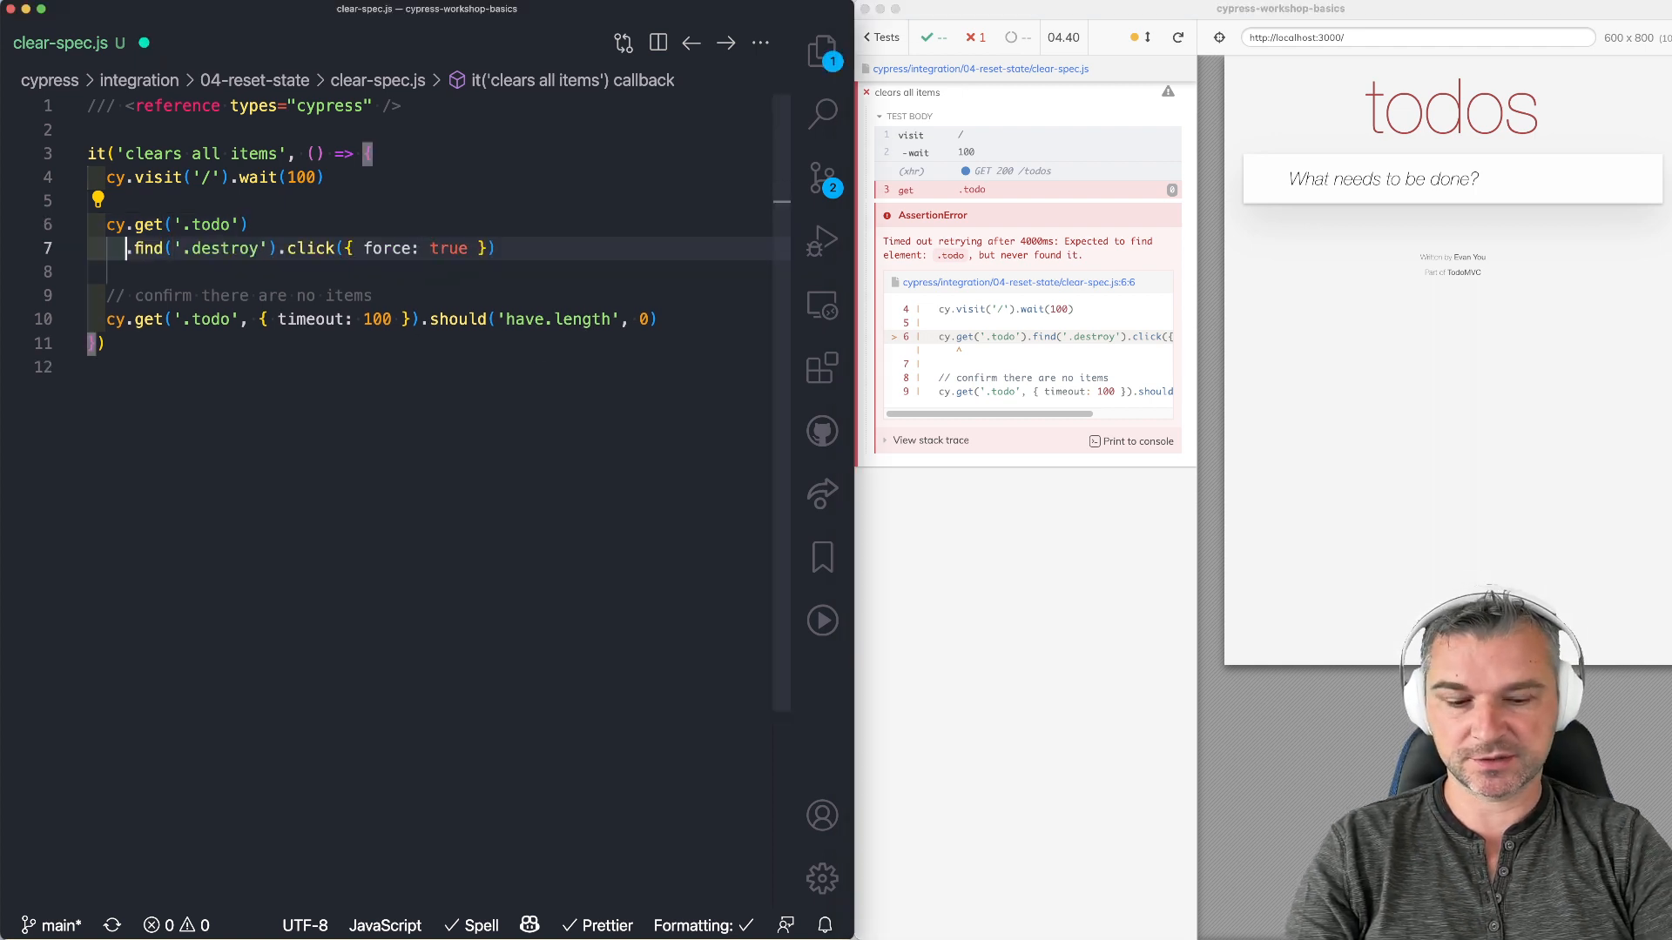
pyautogui.write(".should('have.length', 3)")
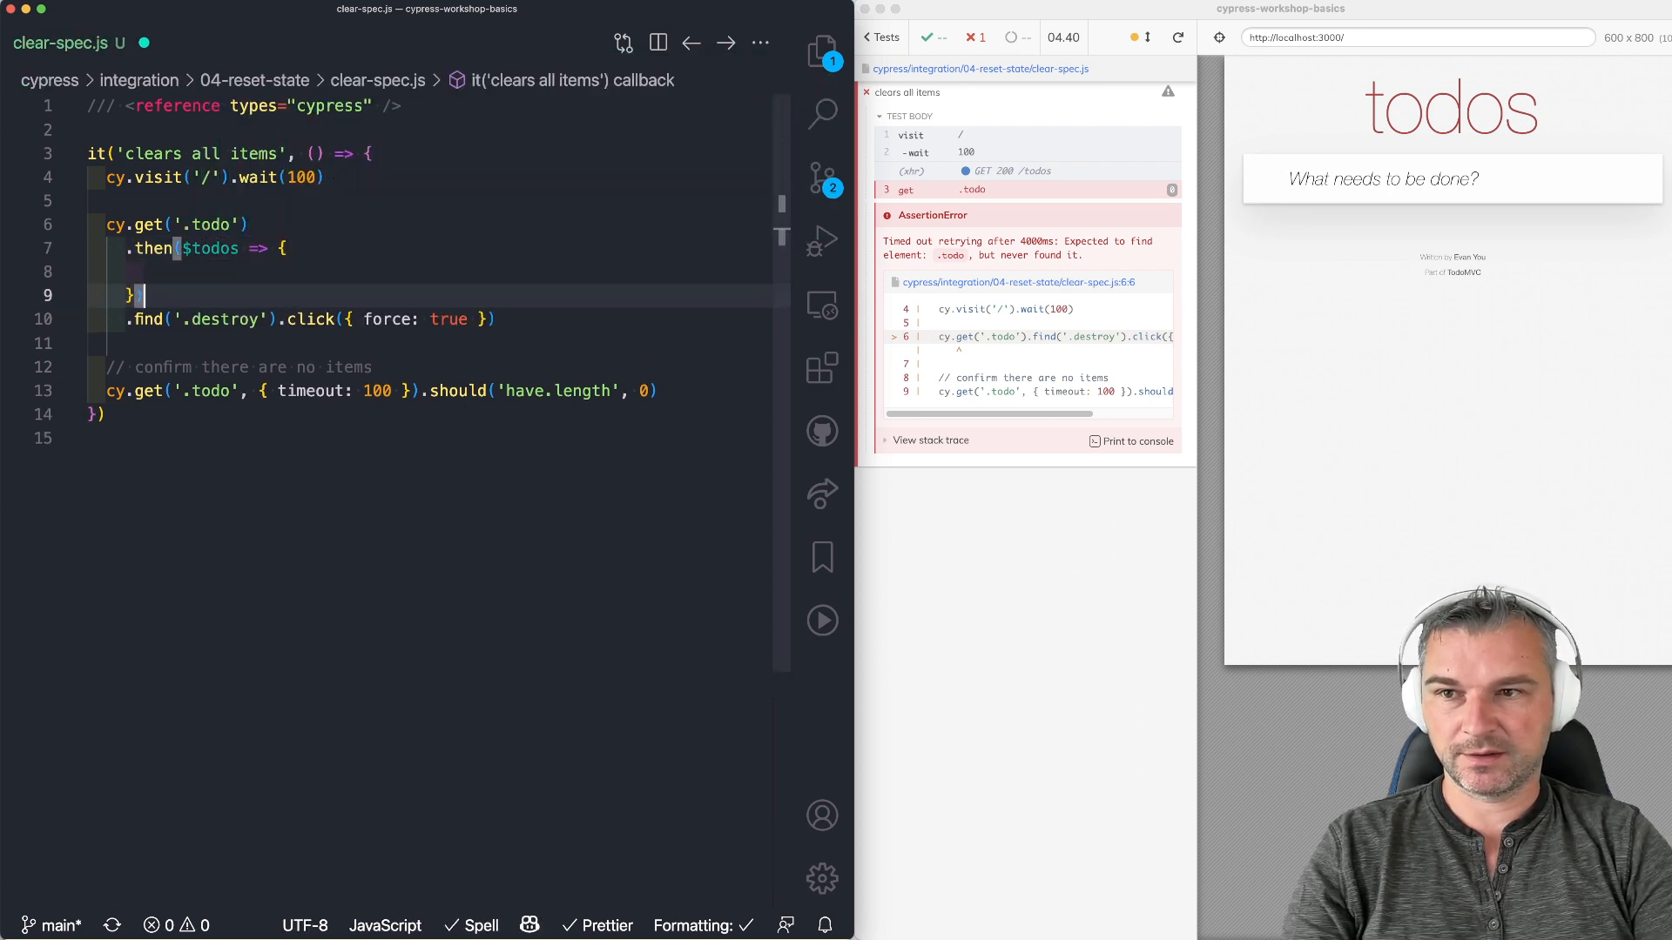
pyautogui.write('cy.wrap($todos')
pyautogui.click(435, 272)
pyautogui.write('if (!$todos.length) {')
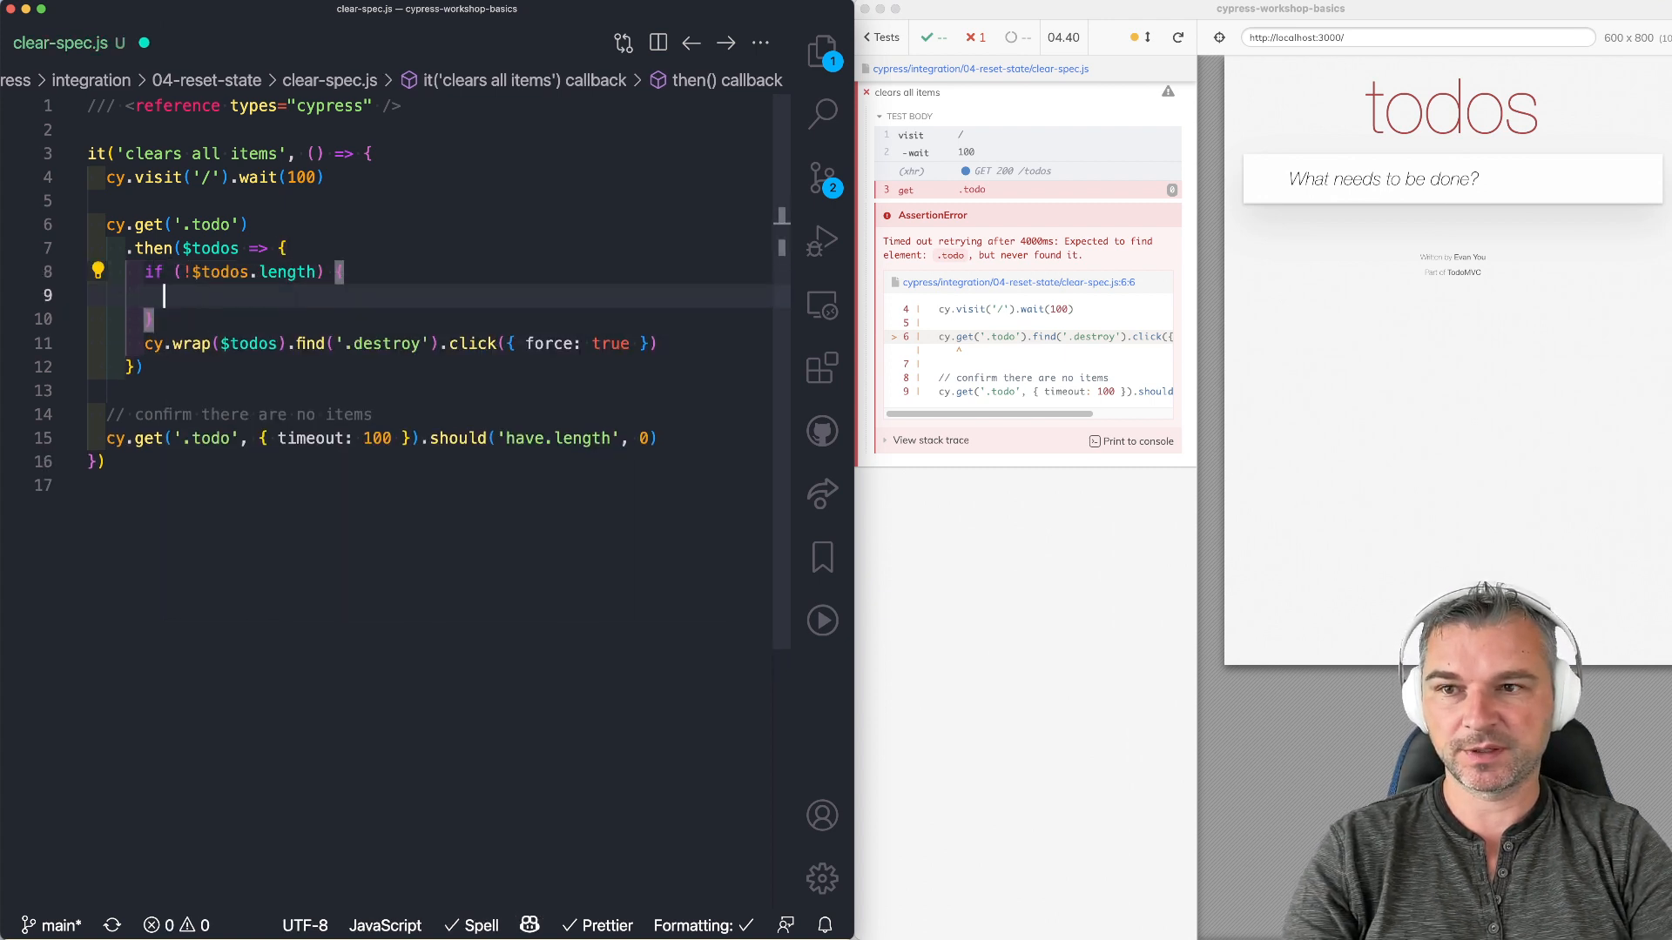
pyautogui.write('return')
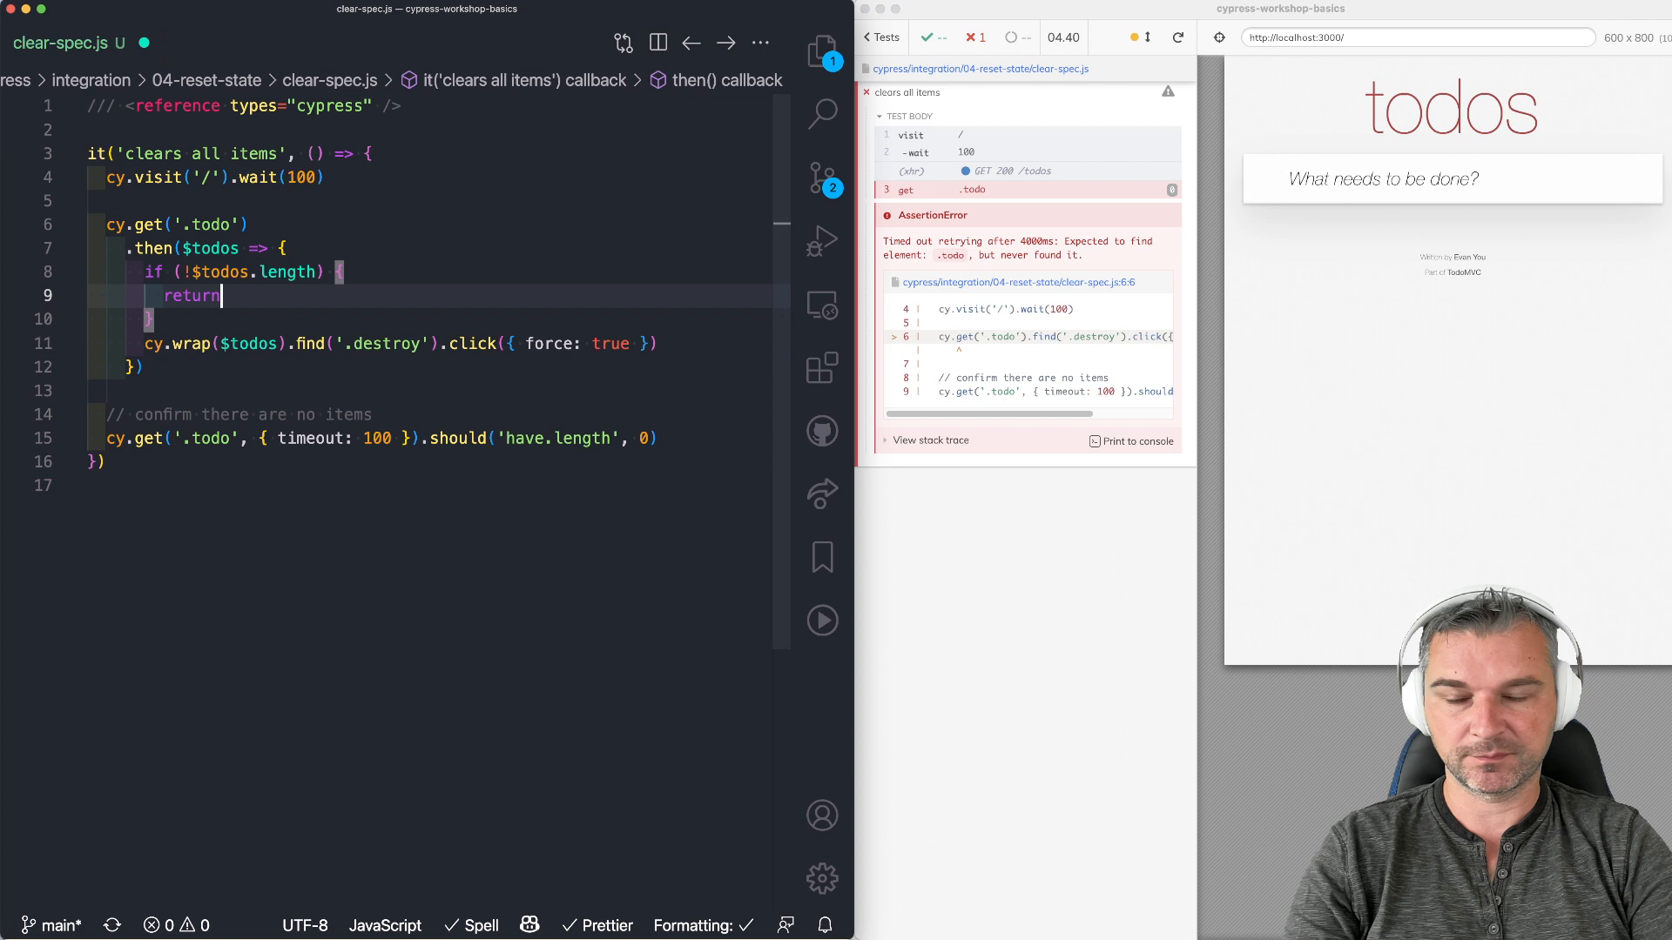
pyautogui.write("cy.log('nothing to delete")
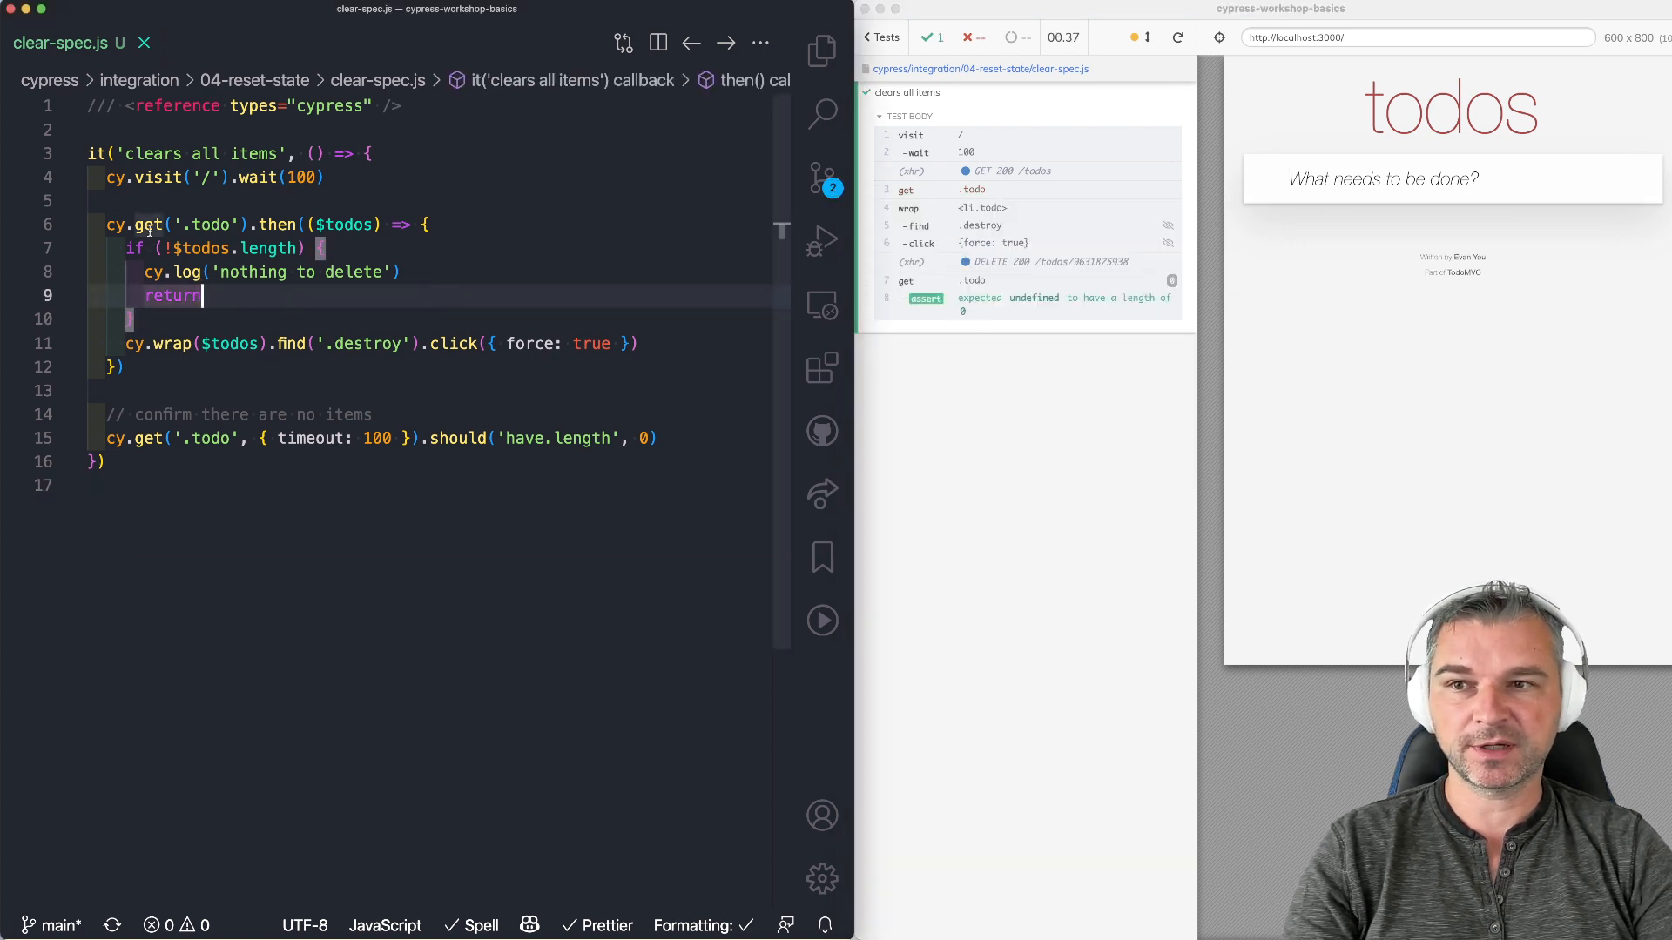
pyautogui.moveTo(151, 224)
pyautogui.write("cy.get('.no")
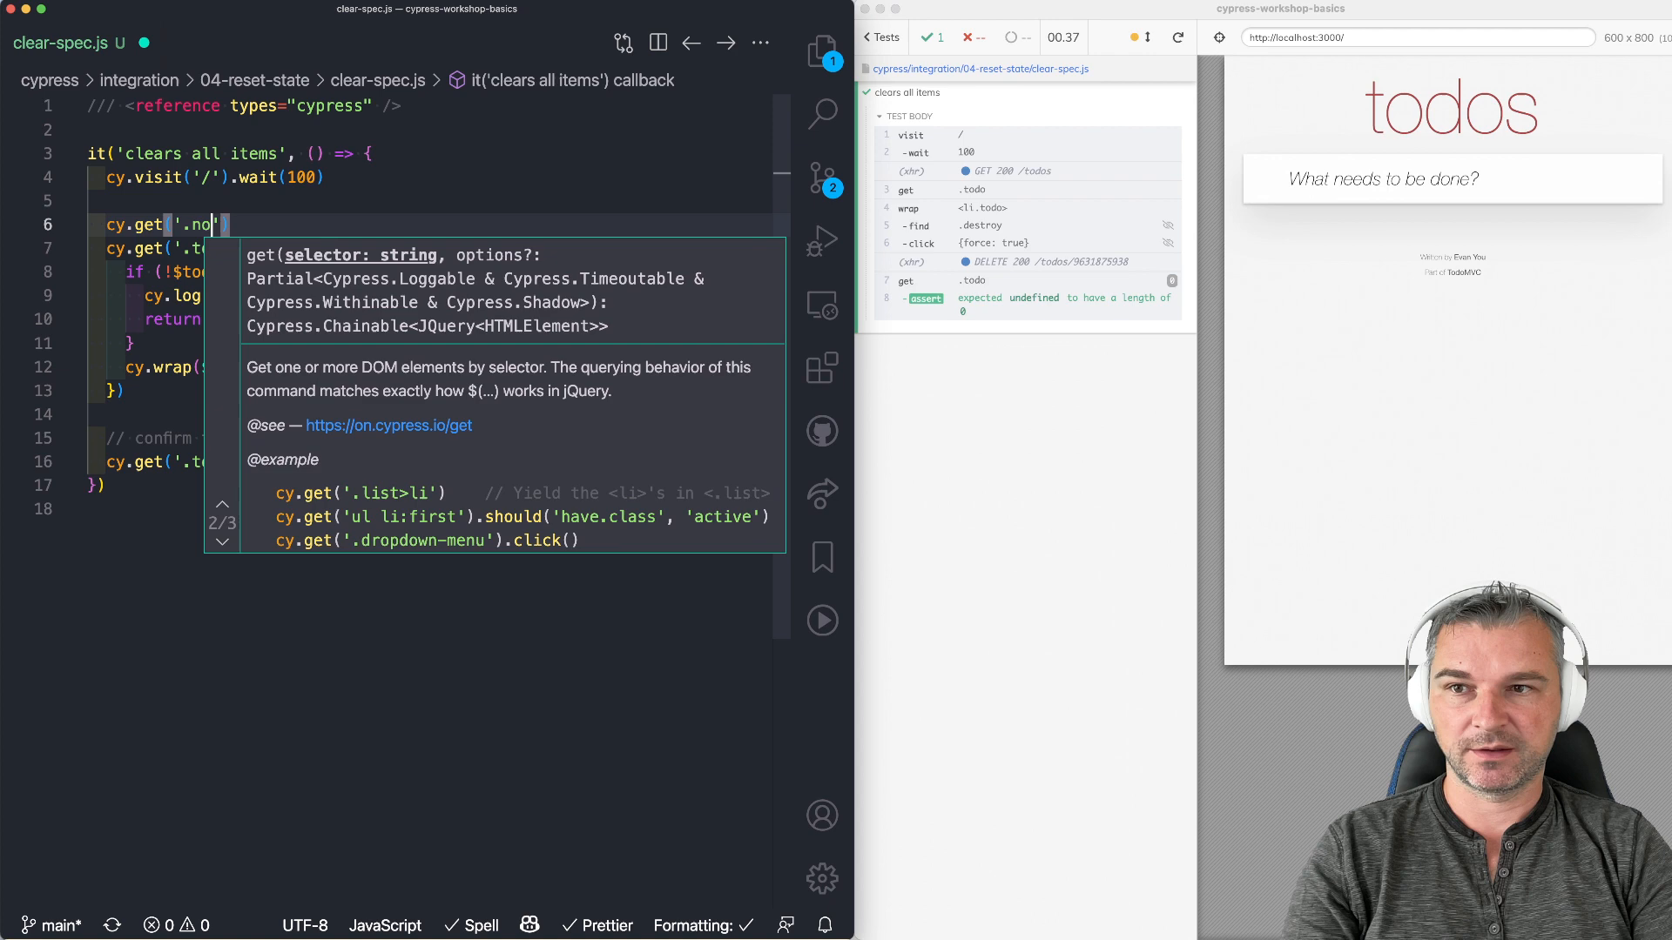
# Step: Try a '.nothing' not.exist check, then replace it with should('have.length.gte', 0) on todos
pyautogui.write("thing').")
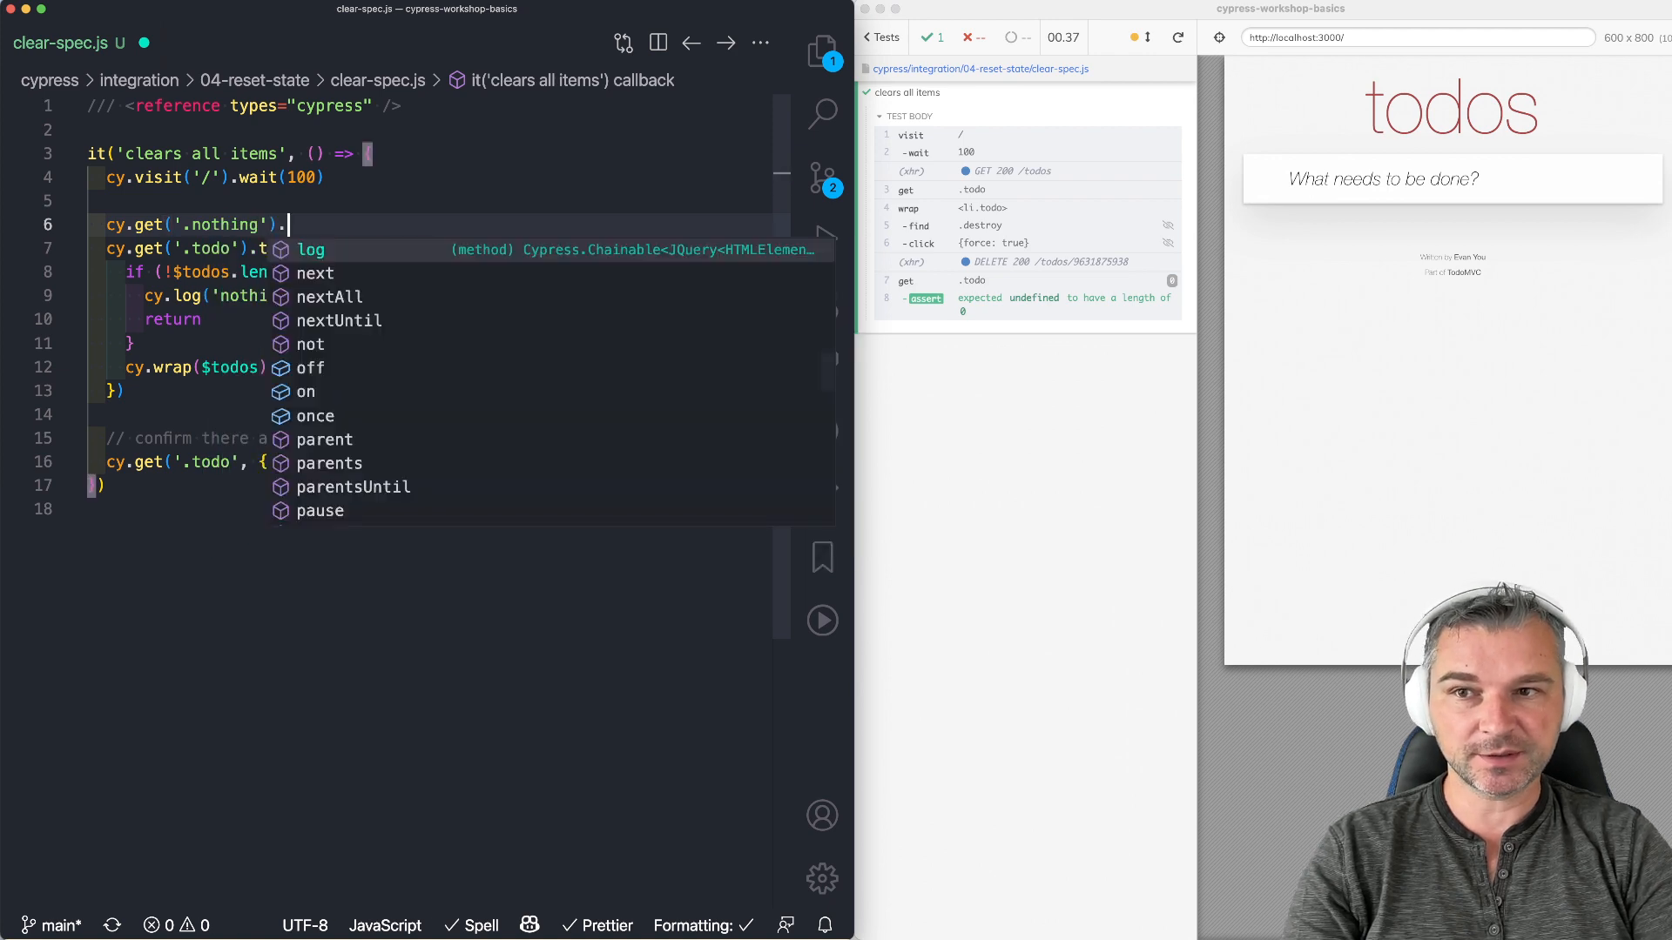
pyautogui.write("should('not.exist')")
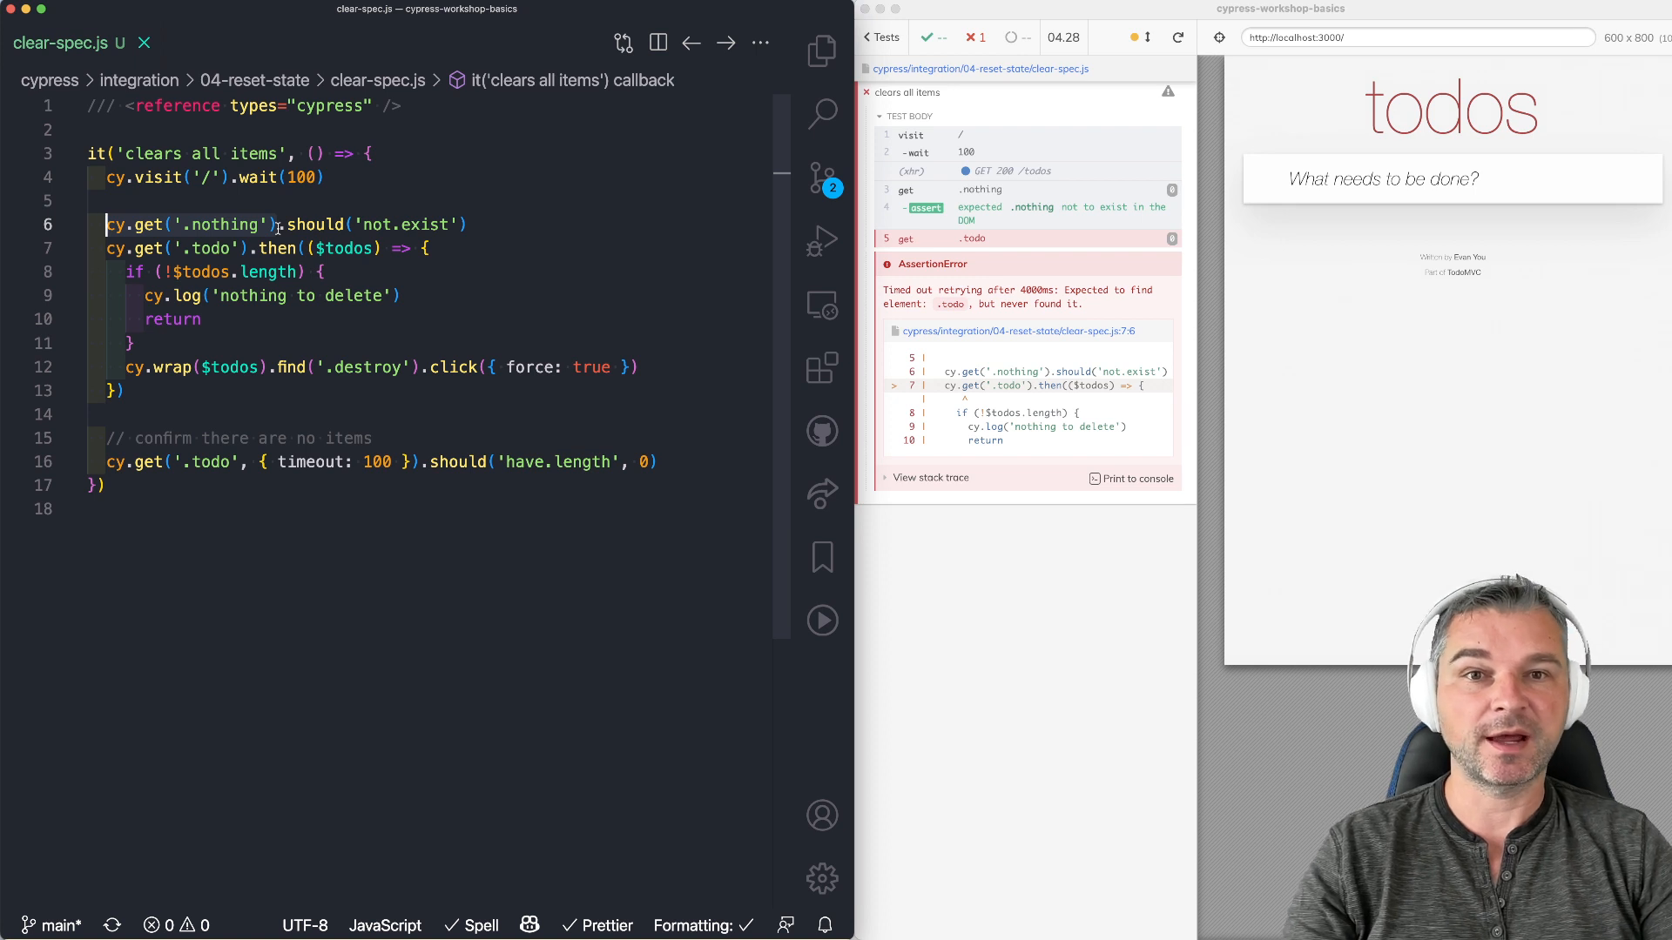
pyautogui.press('Backspace')
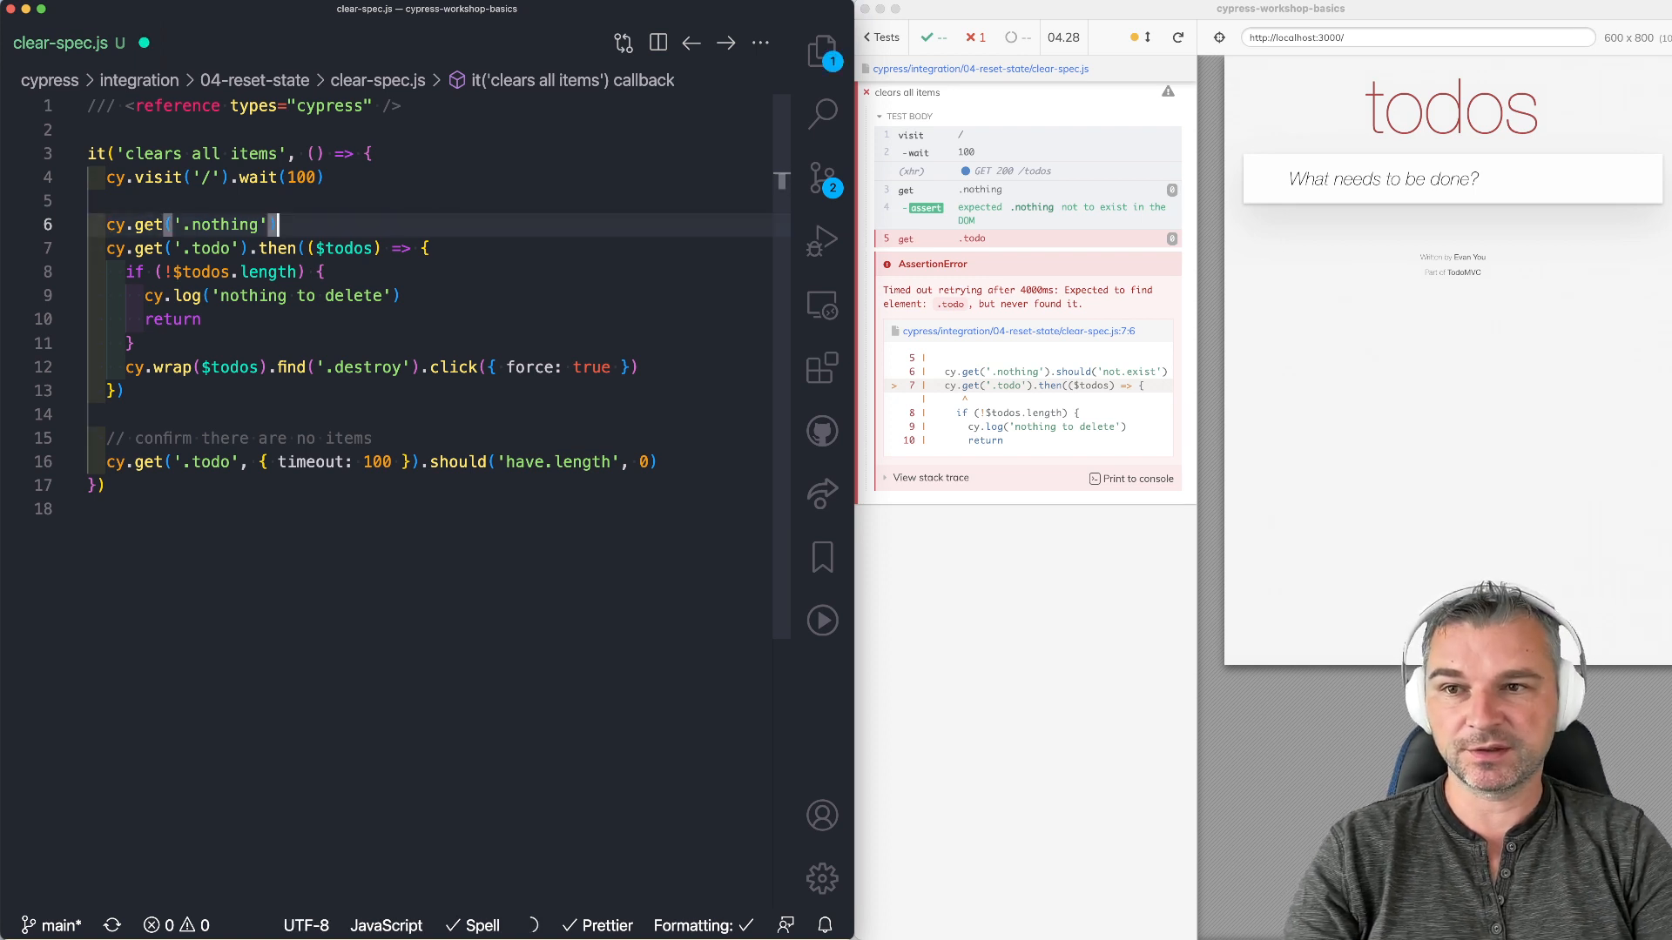
pyautogui.write('.should')
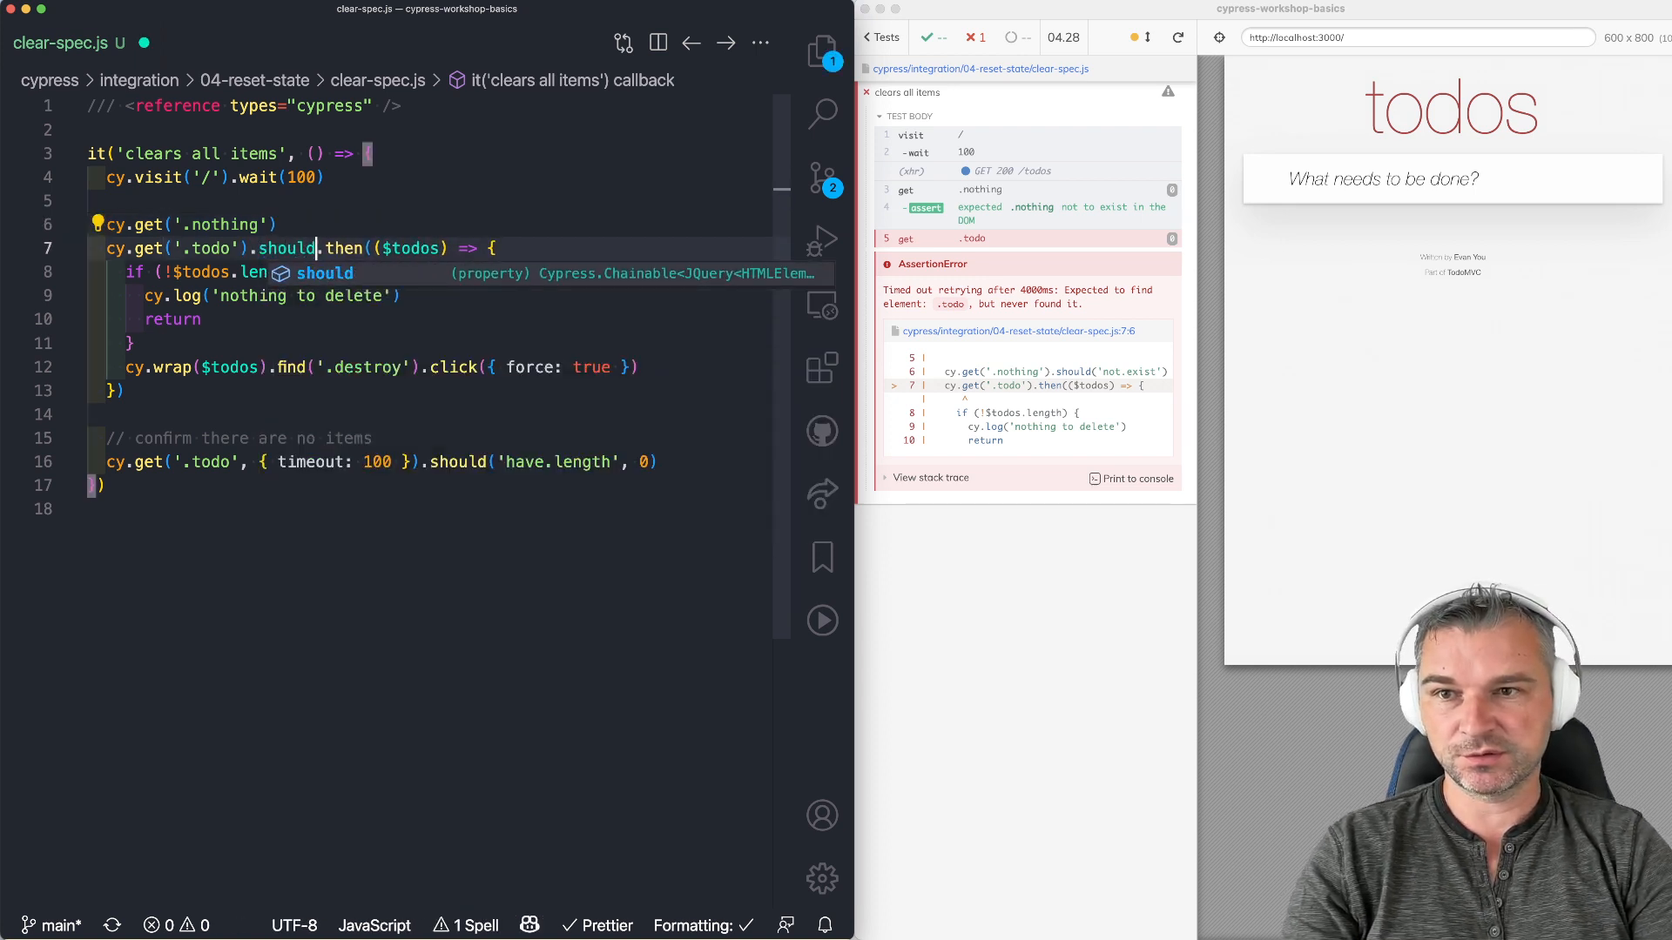
pyautogui.write("'')")
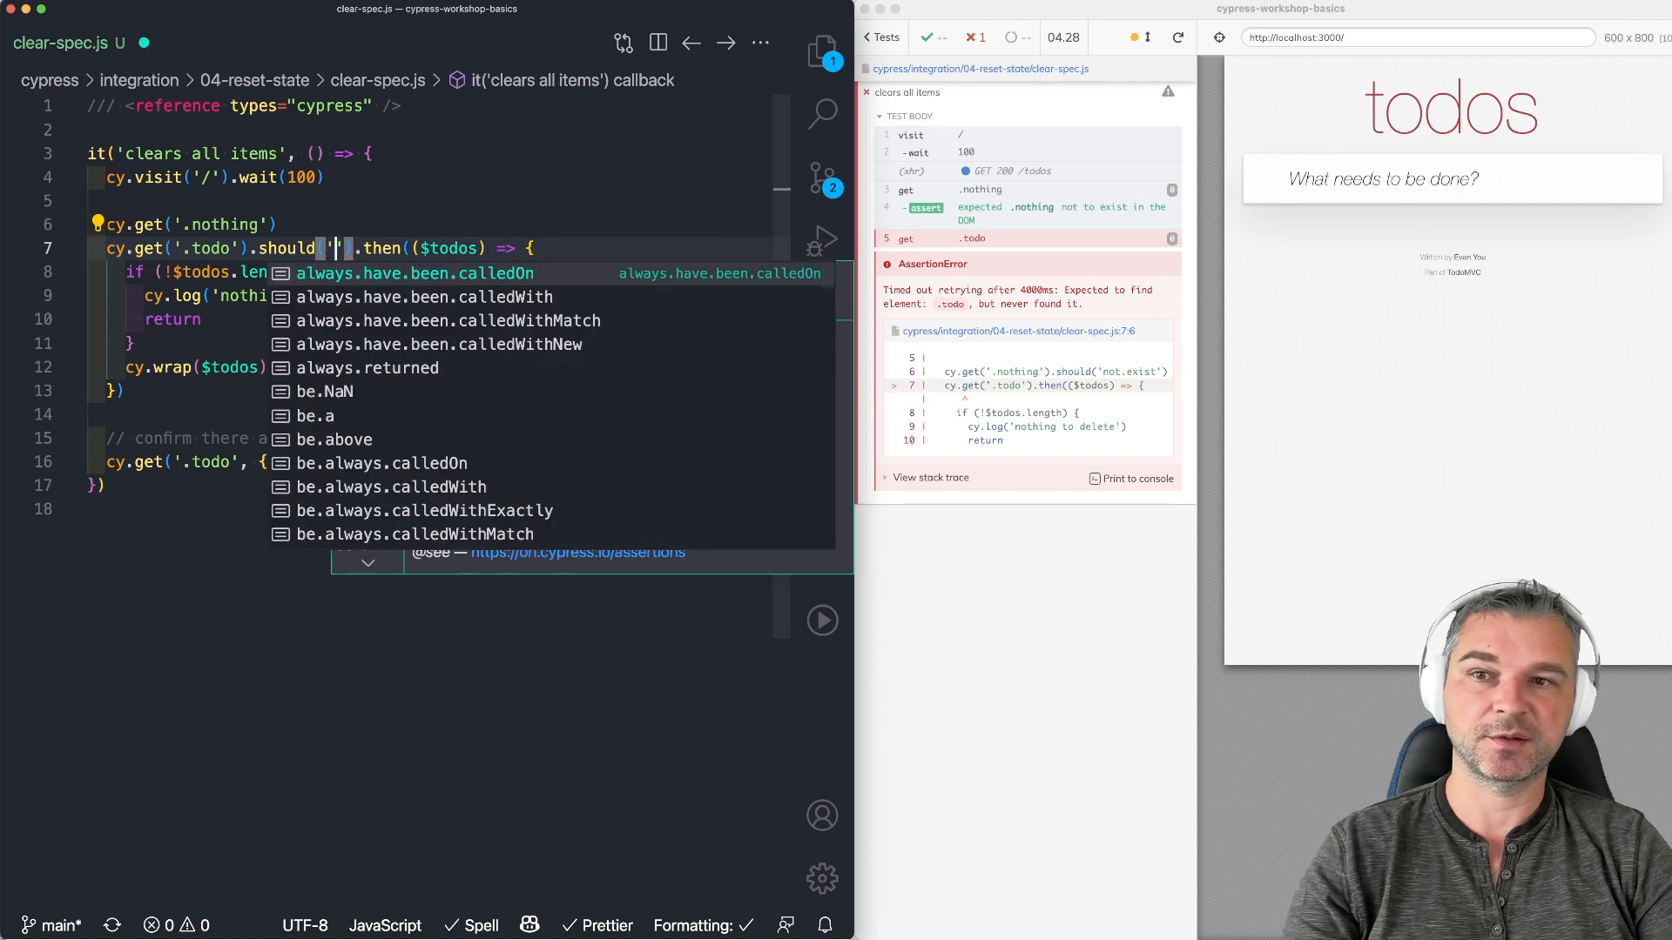
pyautogui.write('have.length')
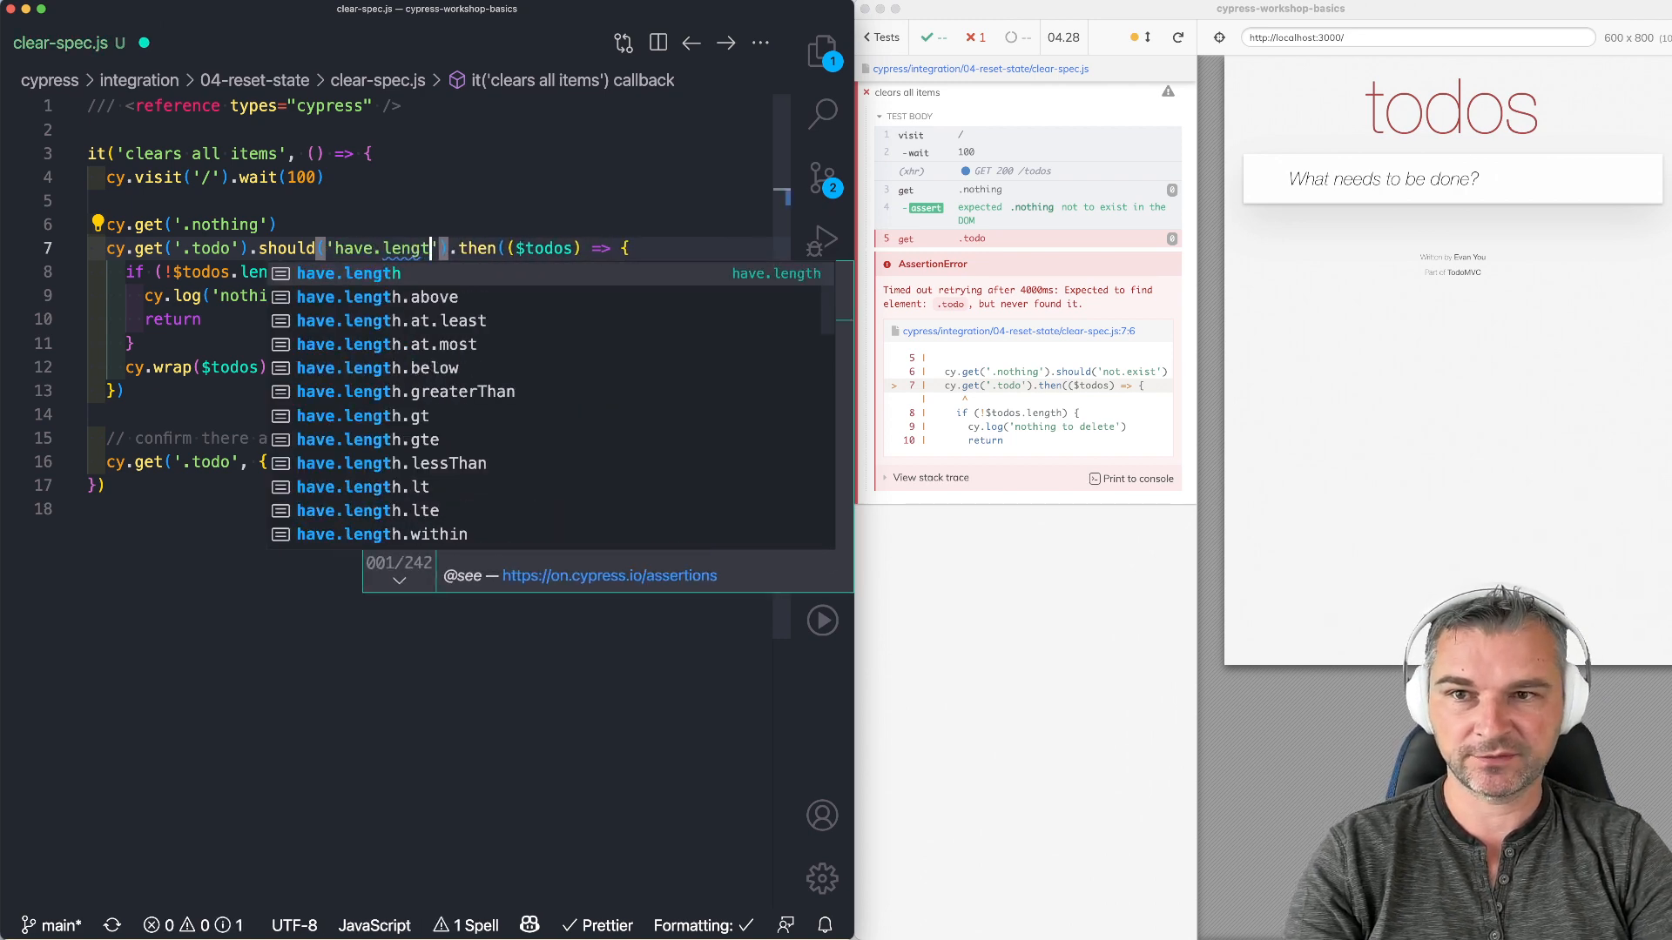
pyautogui.write(".gte', 0)")
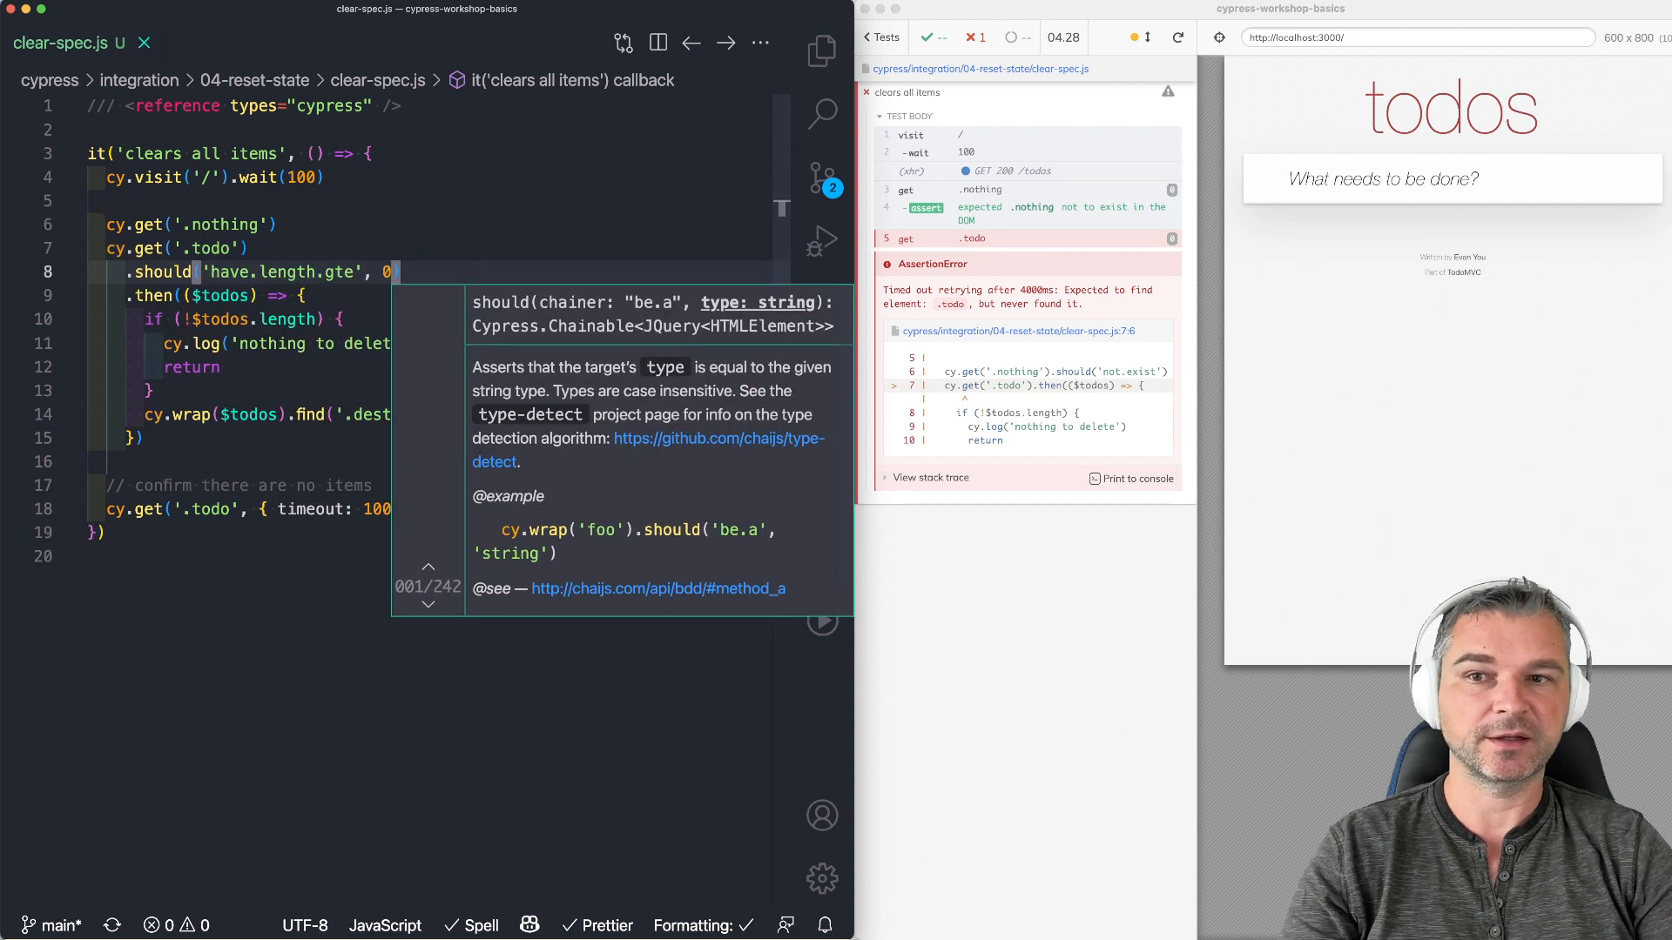
# Step: Remove the leftover cy.get('.nothing') line and rerun, hitting the multiple-elements click error
pyautogui.click(385, 228)
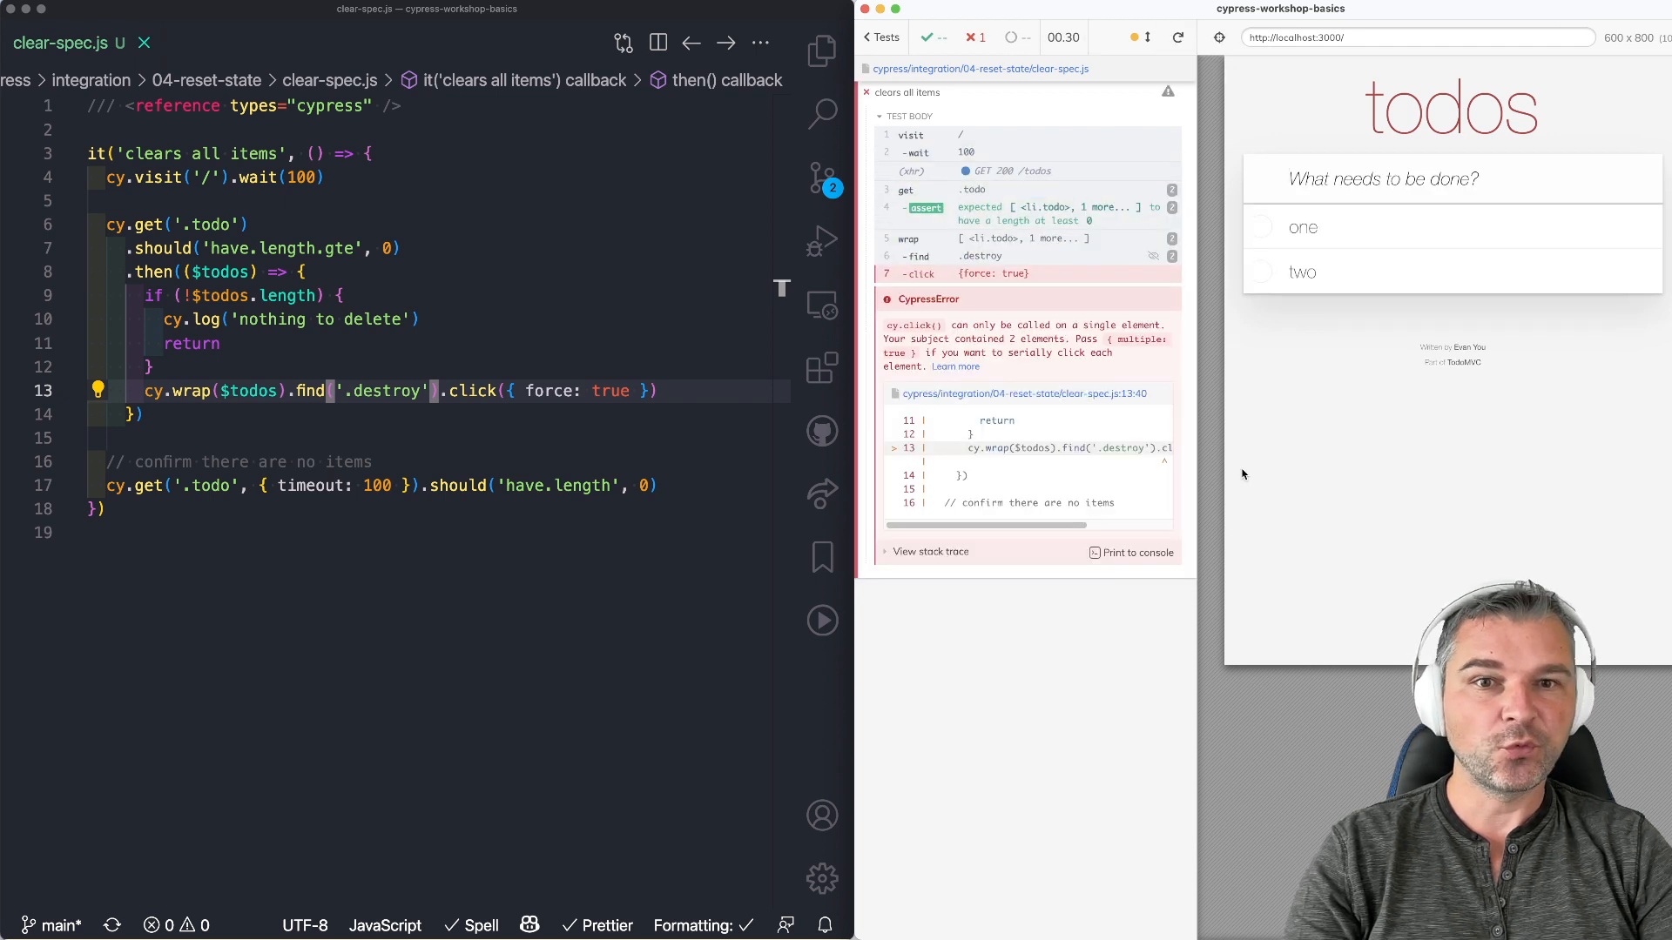
pyautogui.moveTo(656, 446)
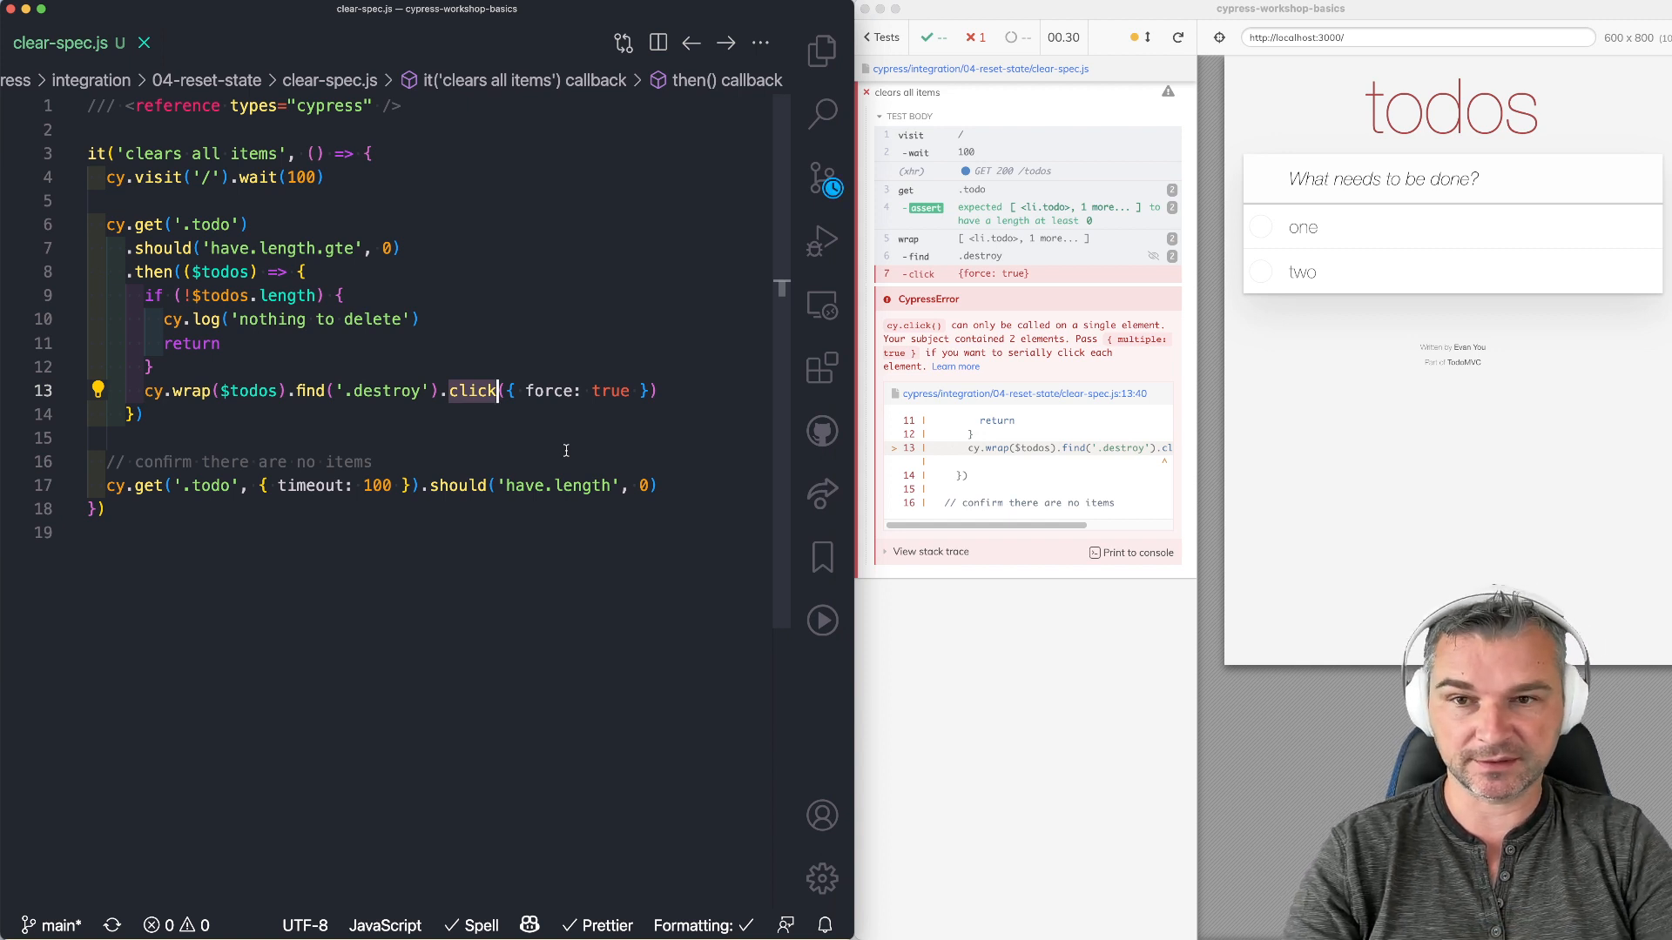
# Step: Add multiple: true to the forced destroy click so all ten todos are deleted and the test passes
pyautogui.write(', m')
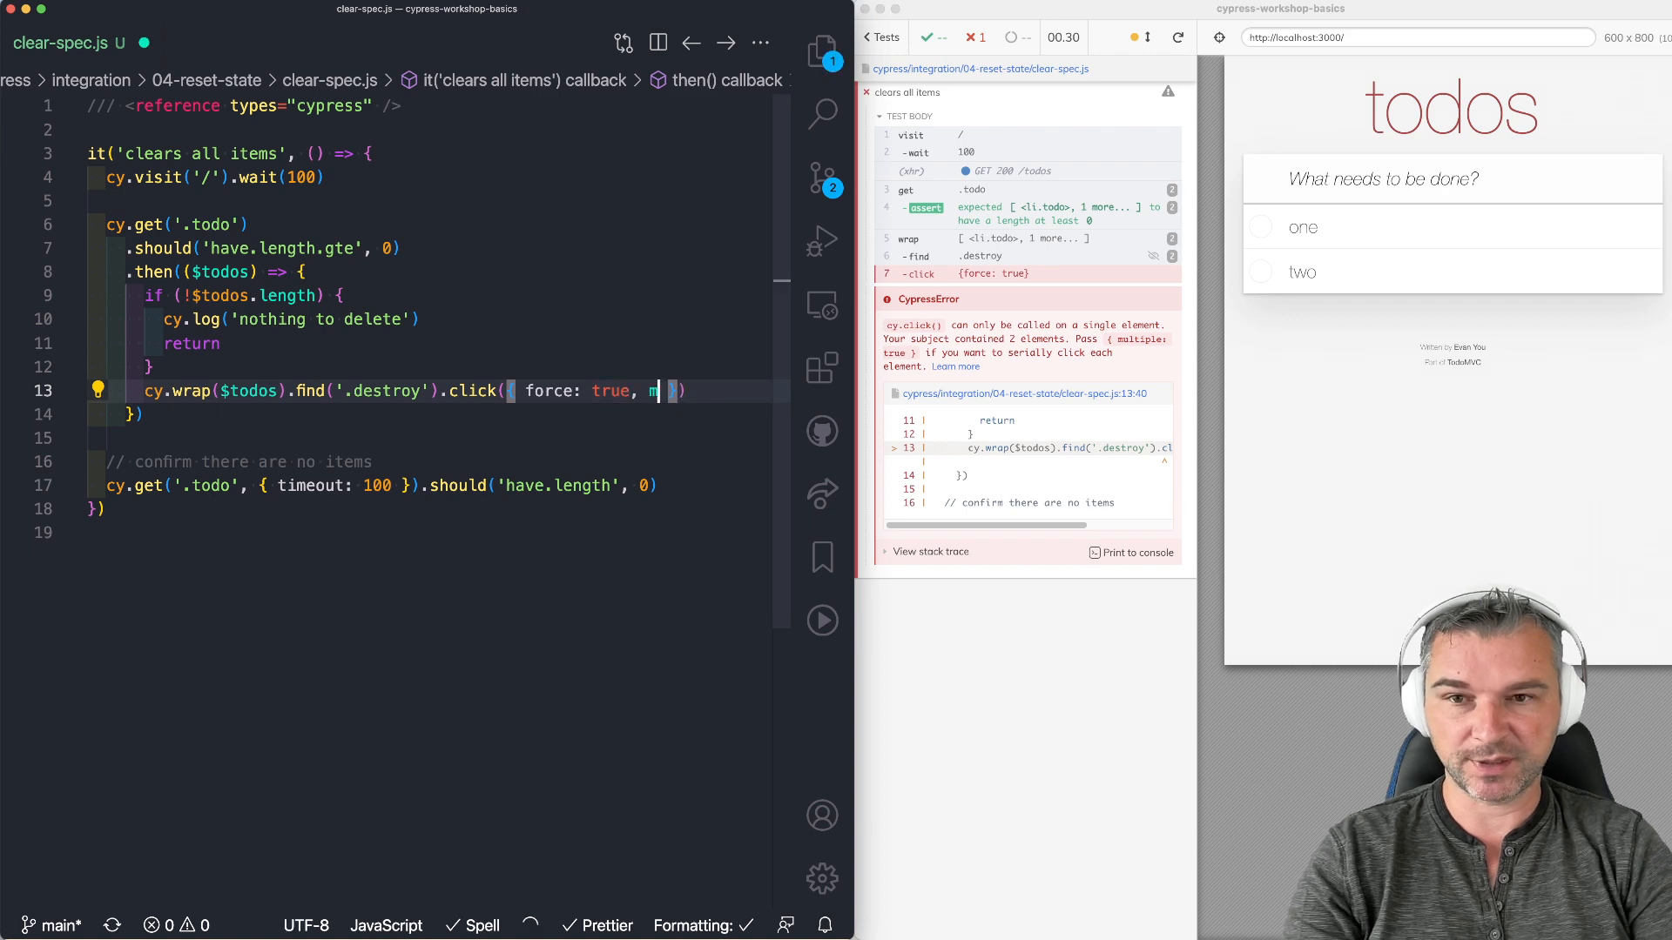
pyautogui.write('ultiple: true')
pyautogui.click(1452, 178)
pyautogui.write('7')
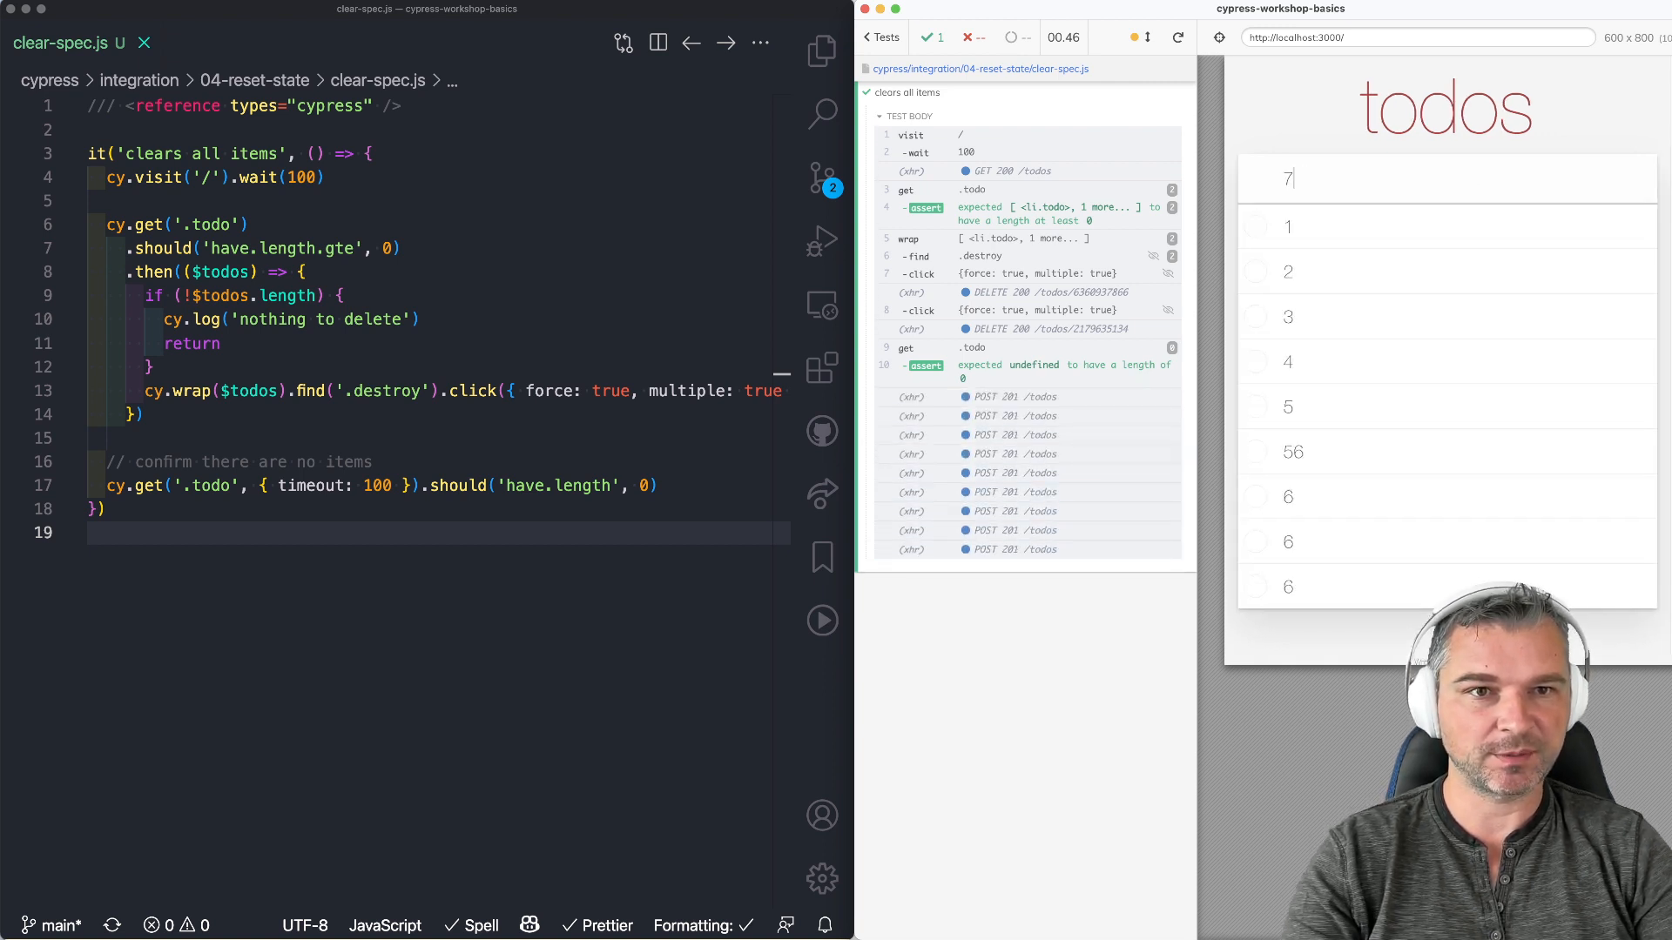
pyautogui.click(1177, 37)
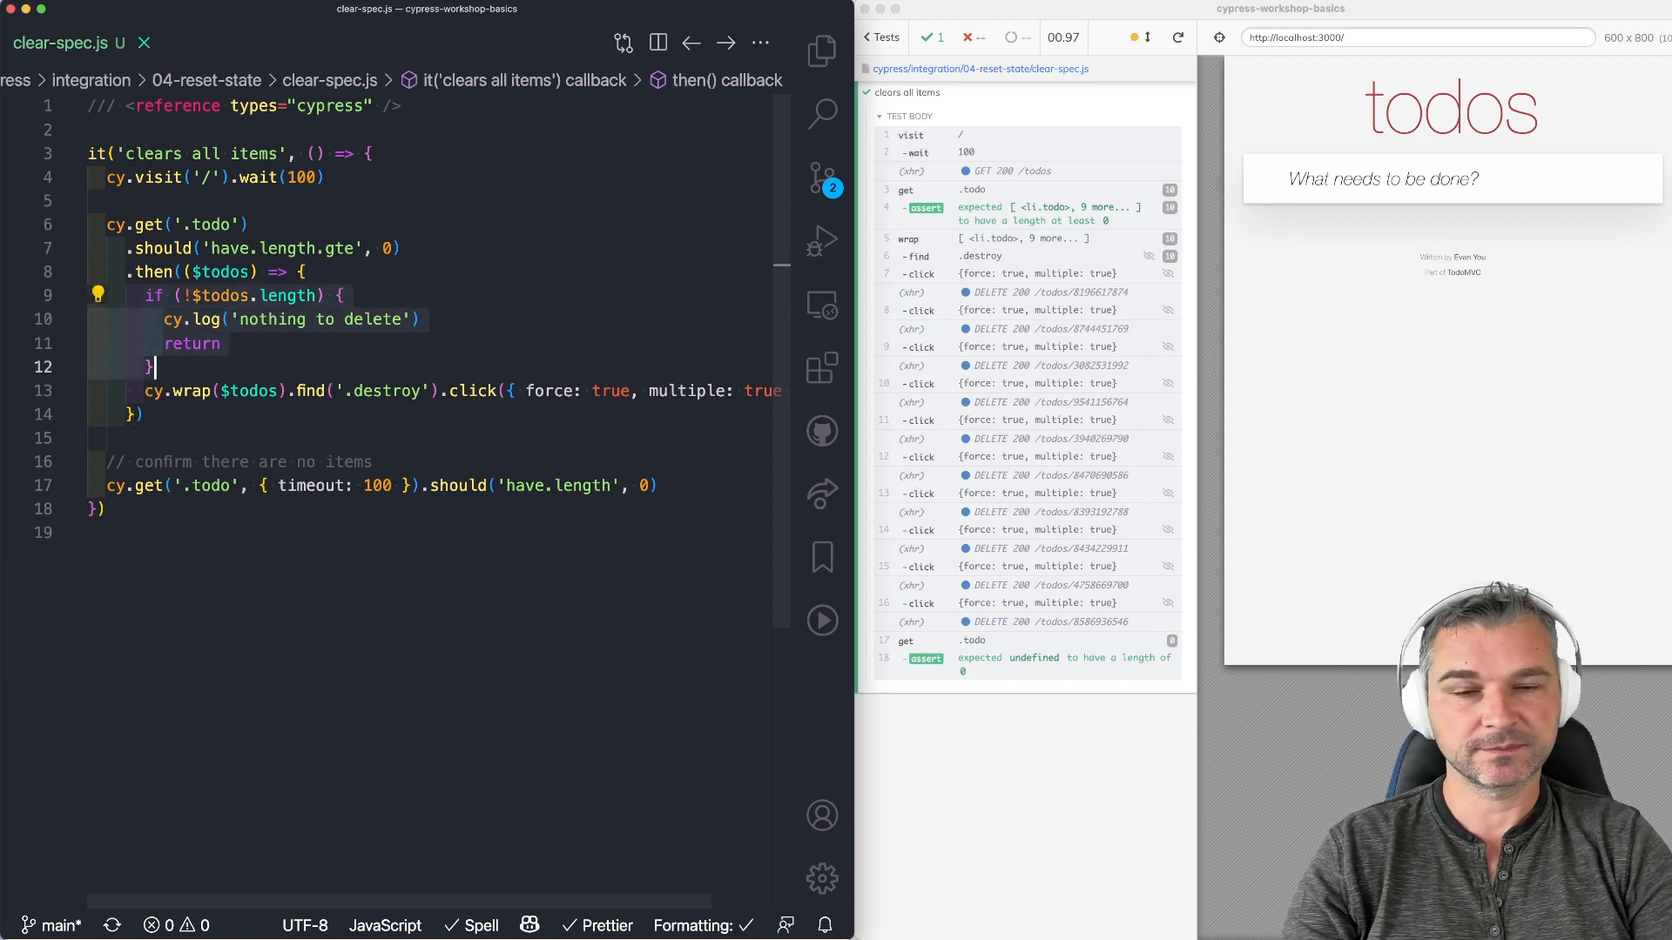
pyautogui.click(127, 247)
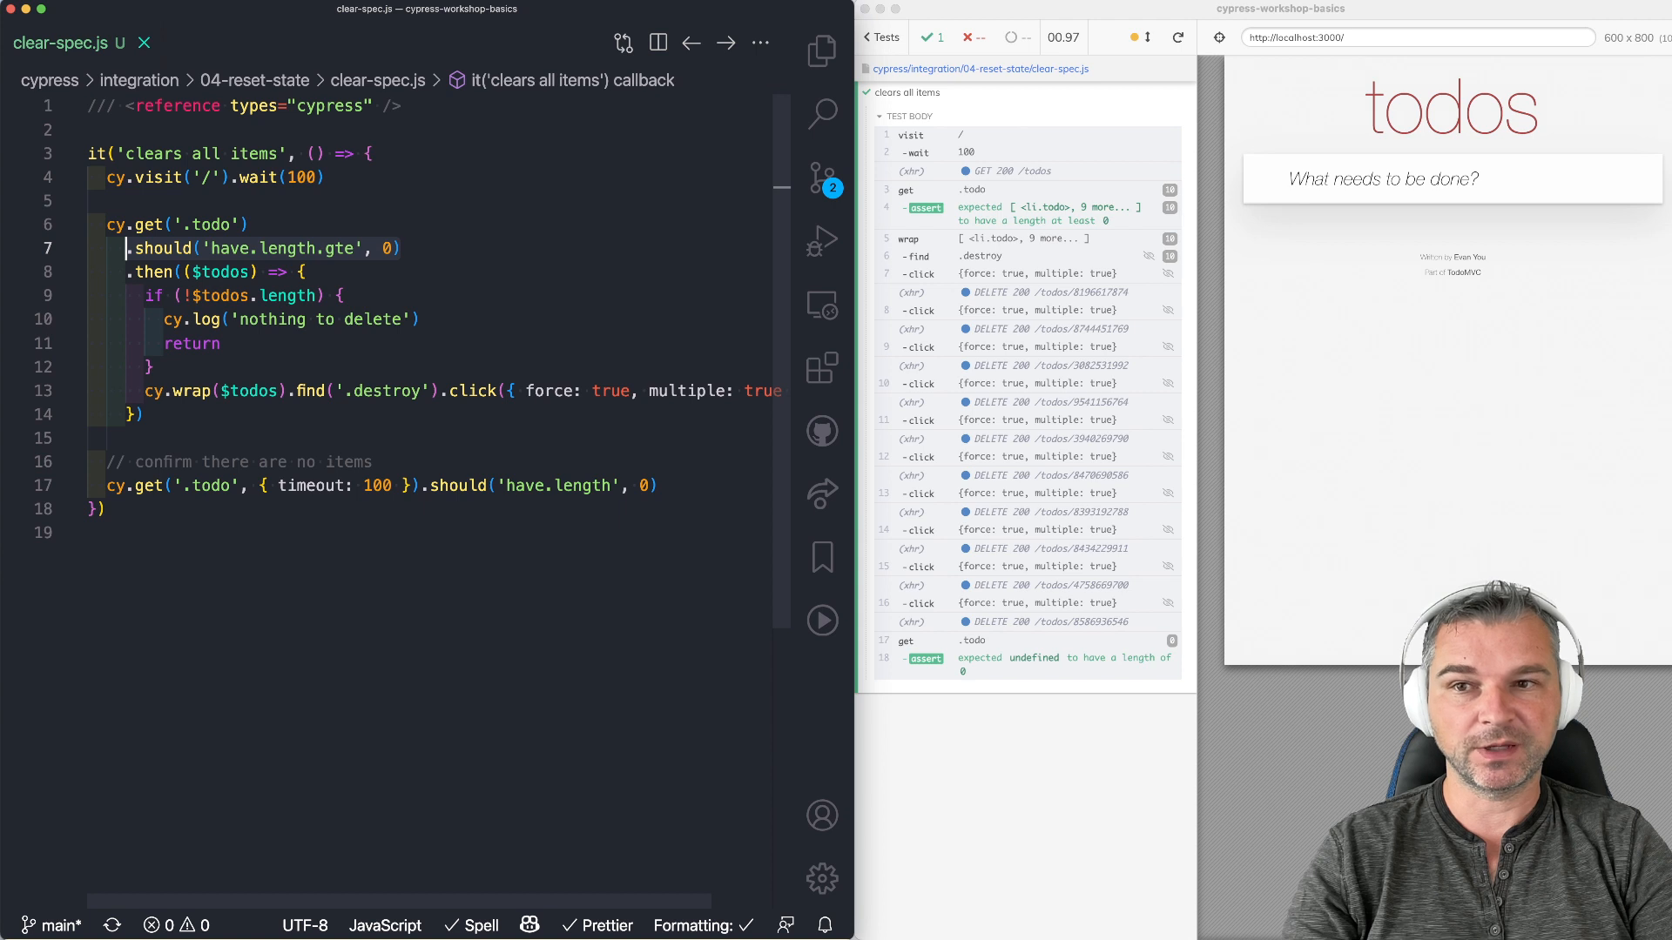